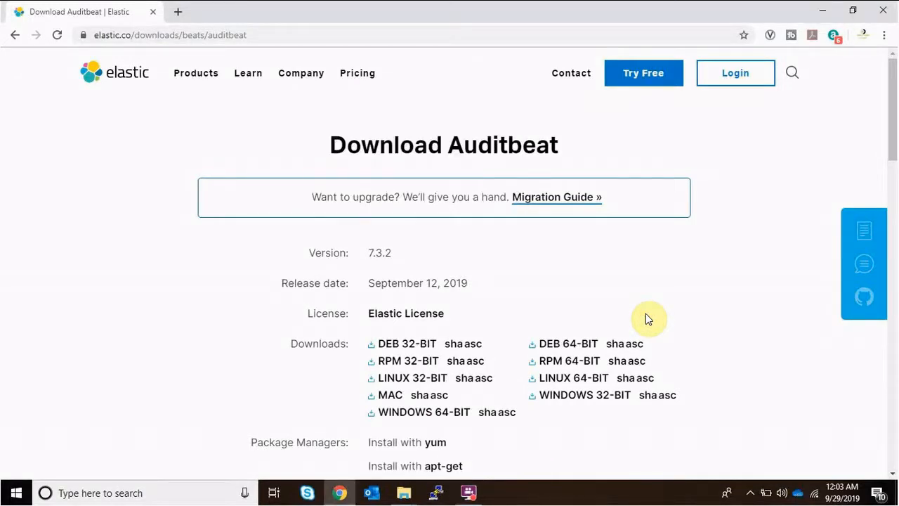
- Bring up the testbtool folder window and the actions for the downloaded Auditbeat zip
scroll(down, 3)
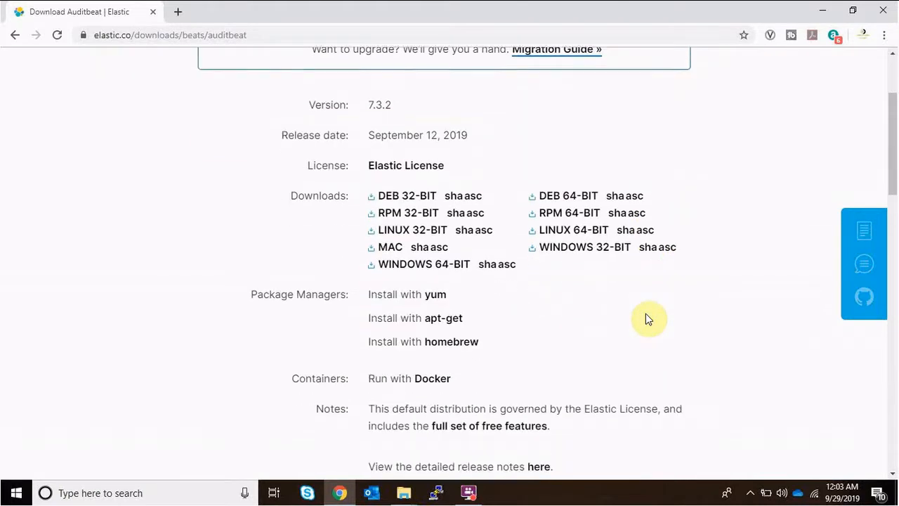
scroll(up, 3)
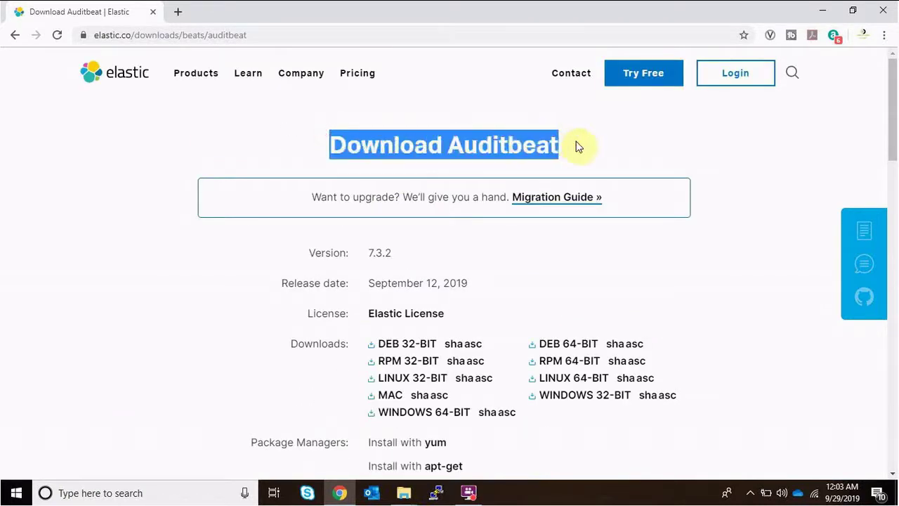
scroll(down, 3)
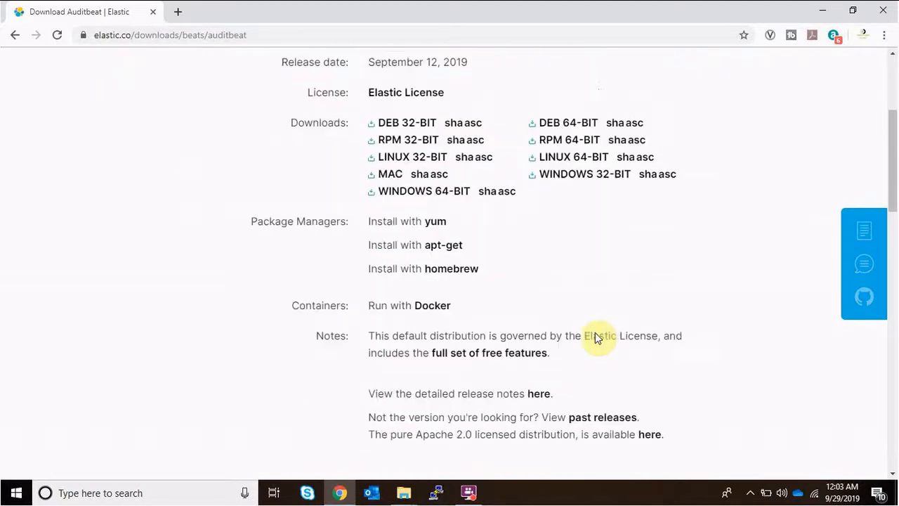
scroll(down, 3)
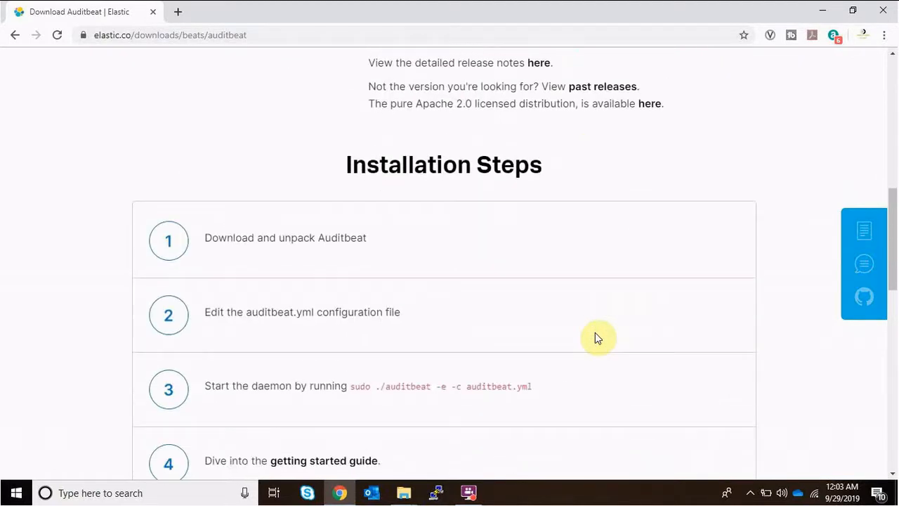
scroll(up, 3)
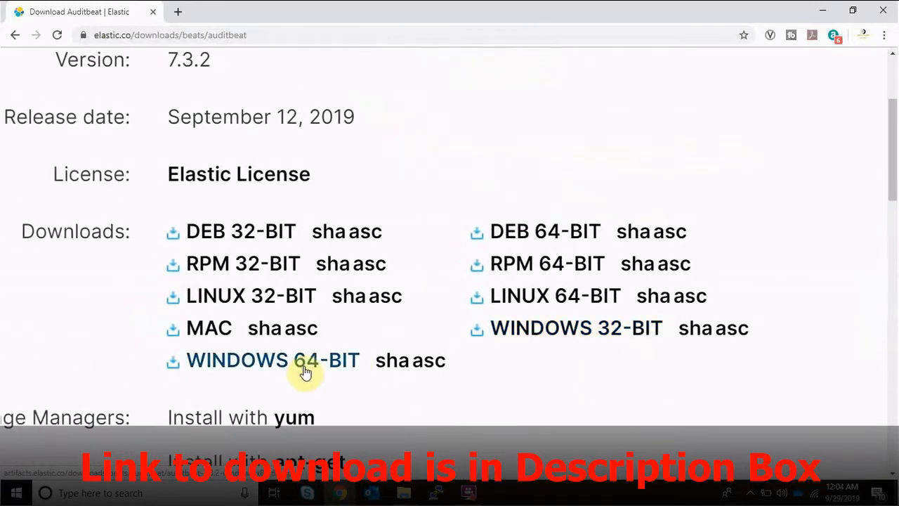
mouse_move(309, 314)
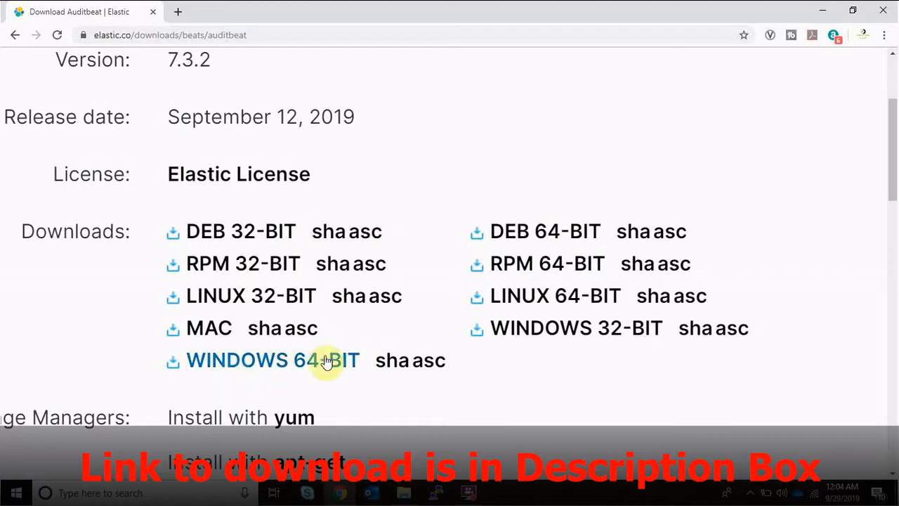
scroll(up, 3)
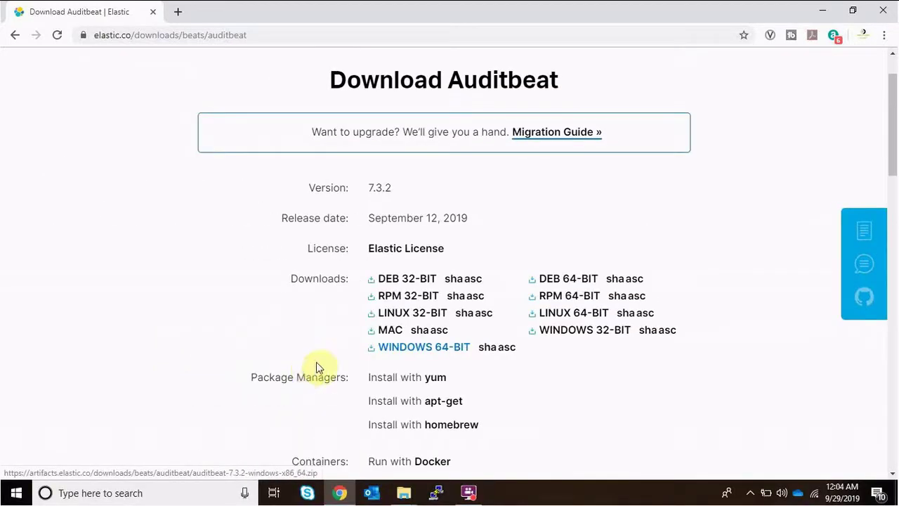
mouse_move(403, 492)
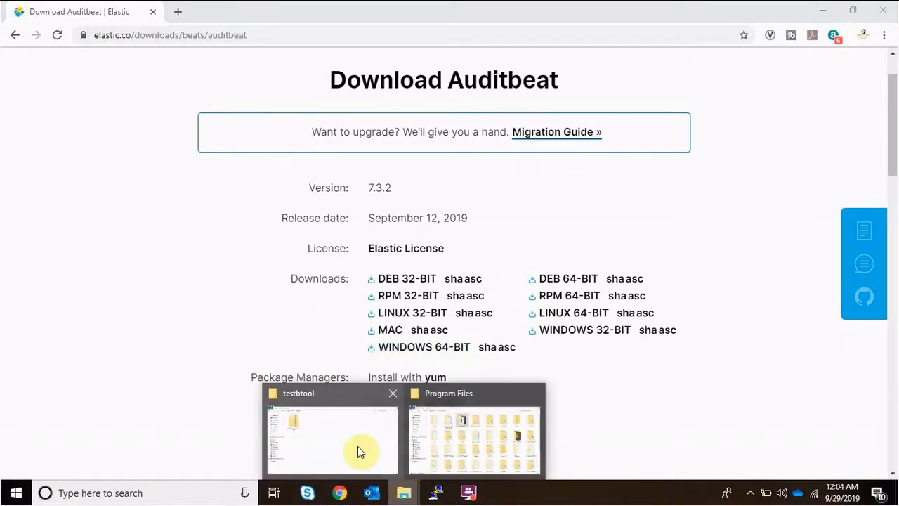
click(332, 439)
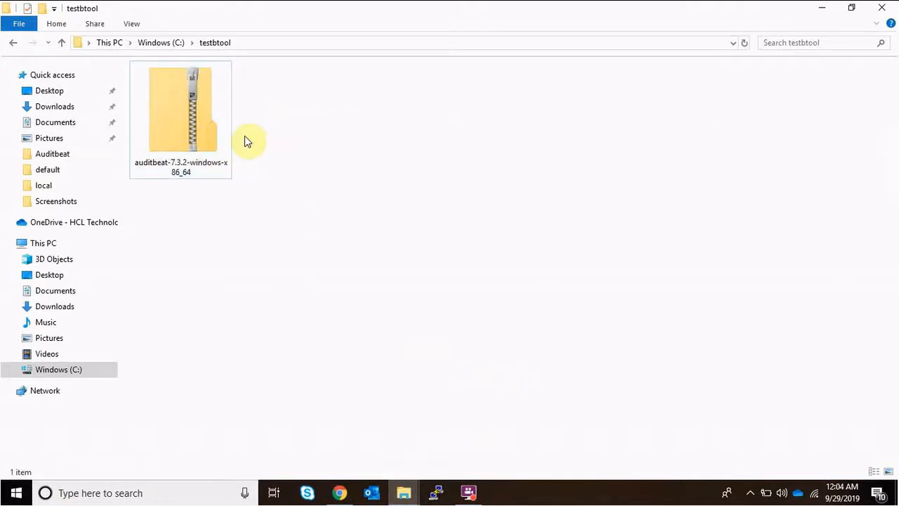
right_click(180, 119)
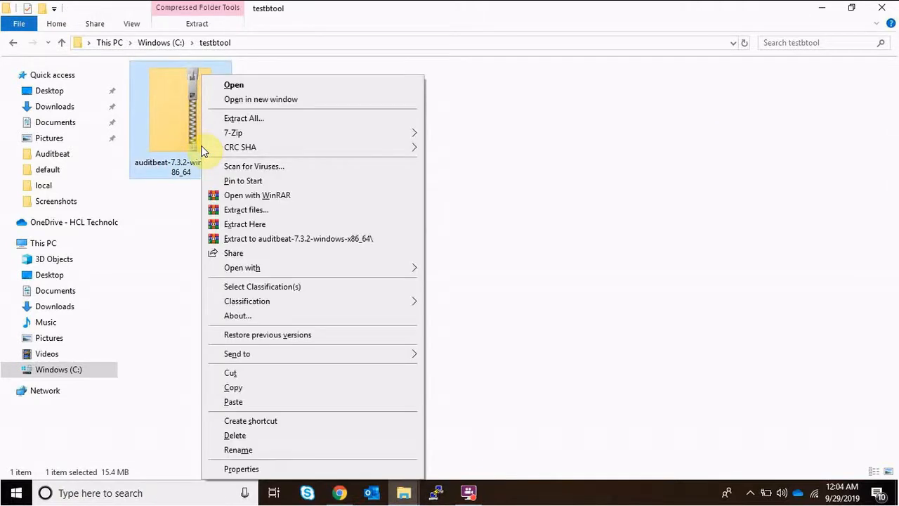
mouse_move(311, 123)
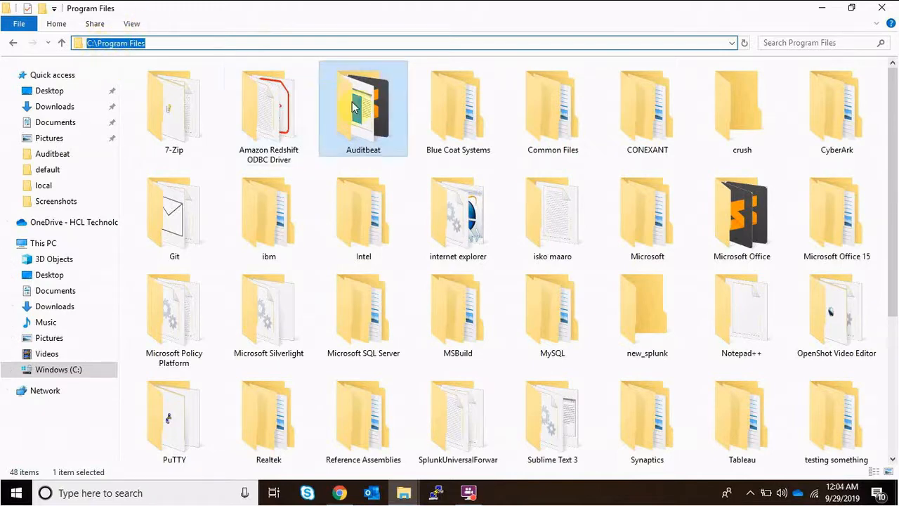
- Go into C:\Program Files\Auditbeat and show the properties of auditbeat.yml
double_click(363, 107)
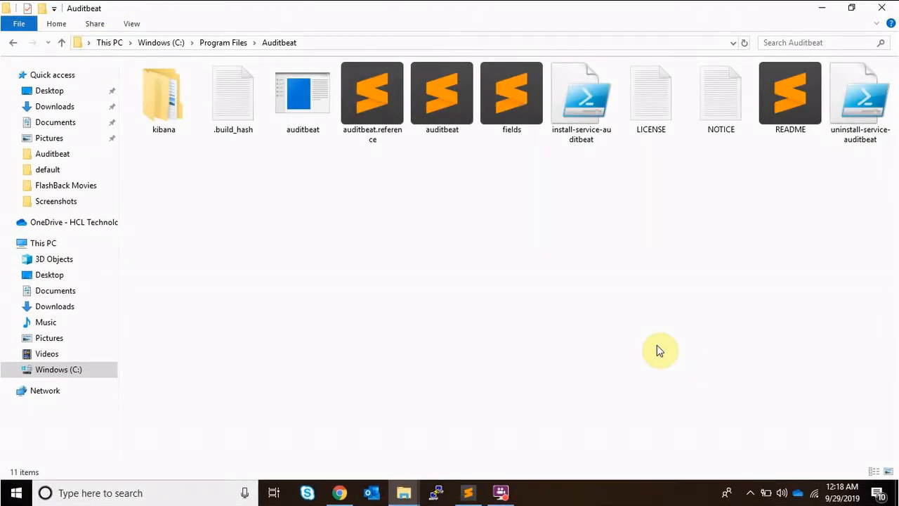
click(163, 99)
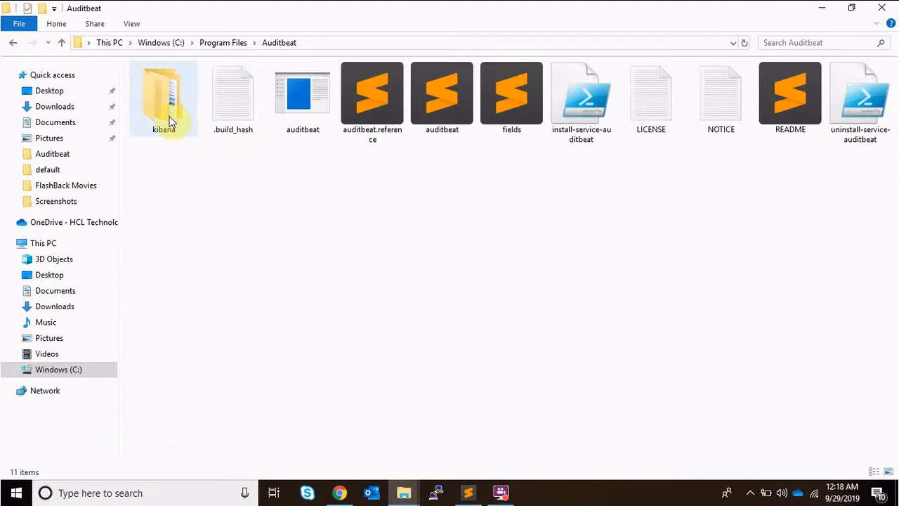
click(418, 343)
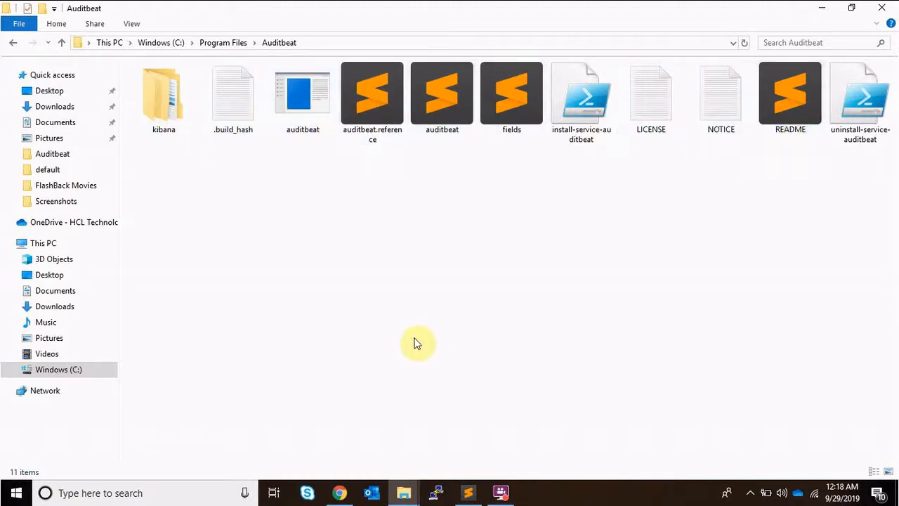
click(442, 93)
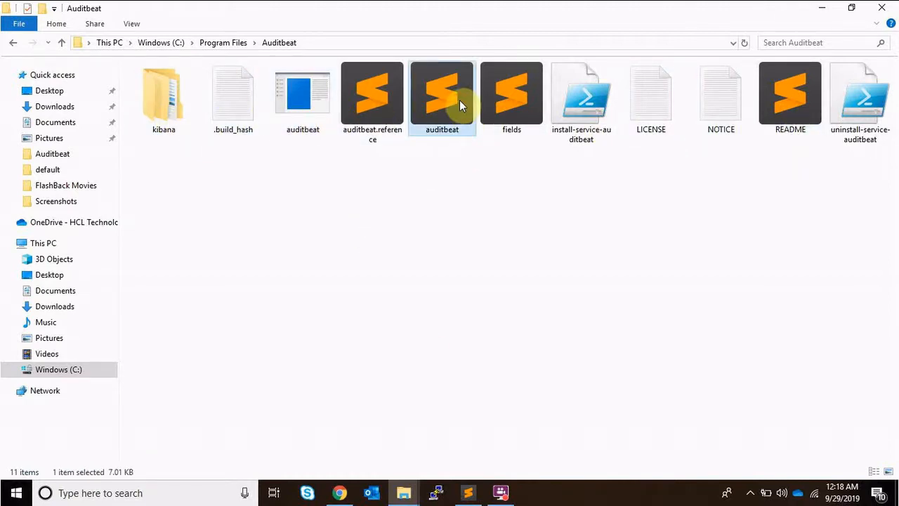
mouse_move(447, 110)
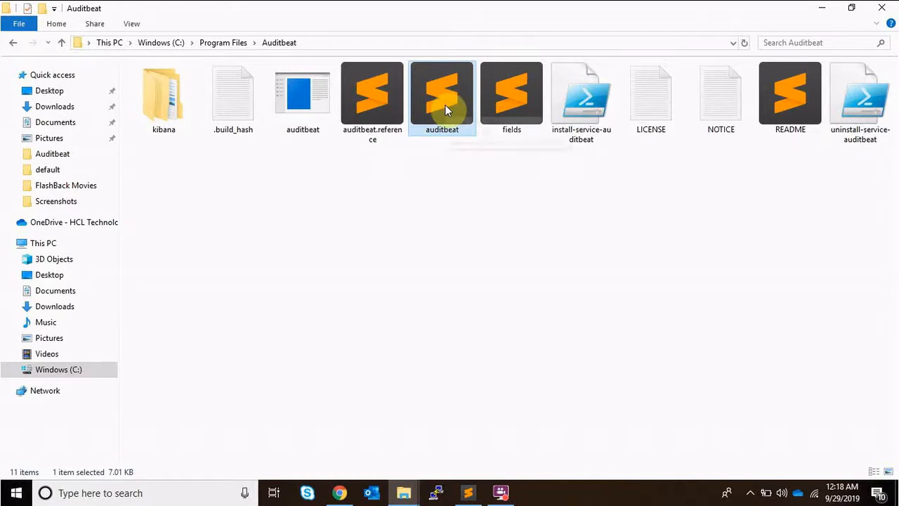
right_click(442, 98)
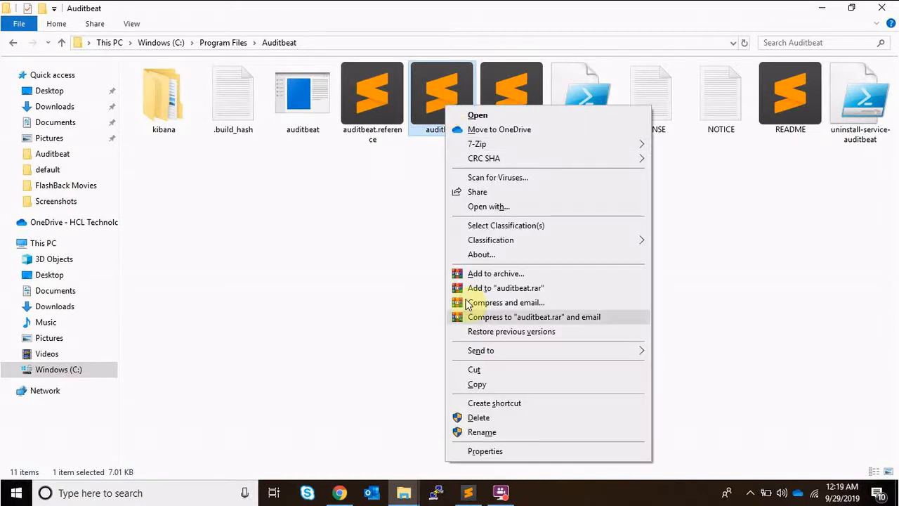
click(484, 451)
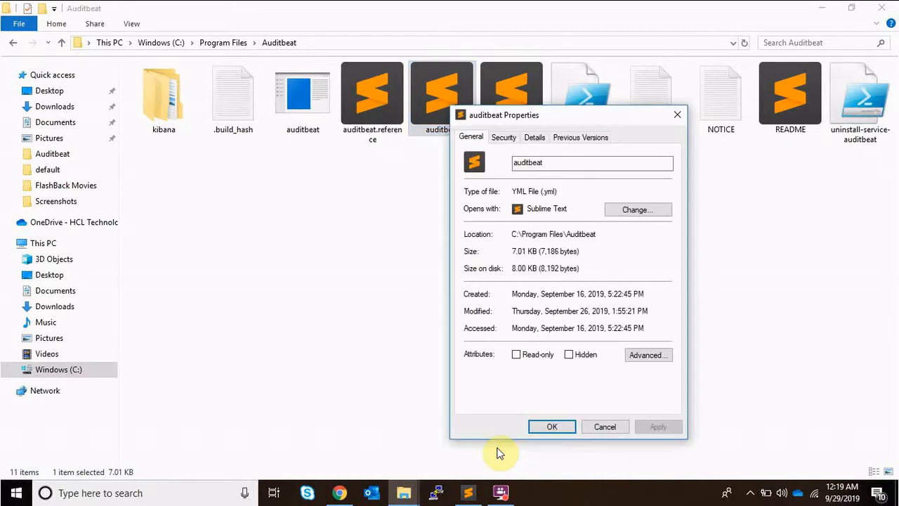
- Open the downloaded auditbeat.yml in Sublime Text, skim its sections and return to the top
double_click(534, 191)
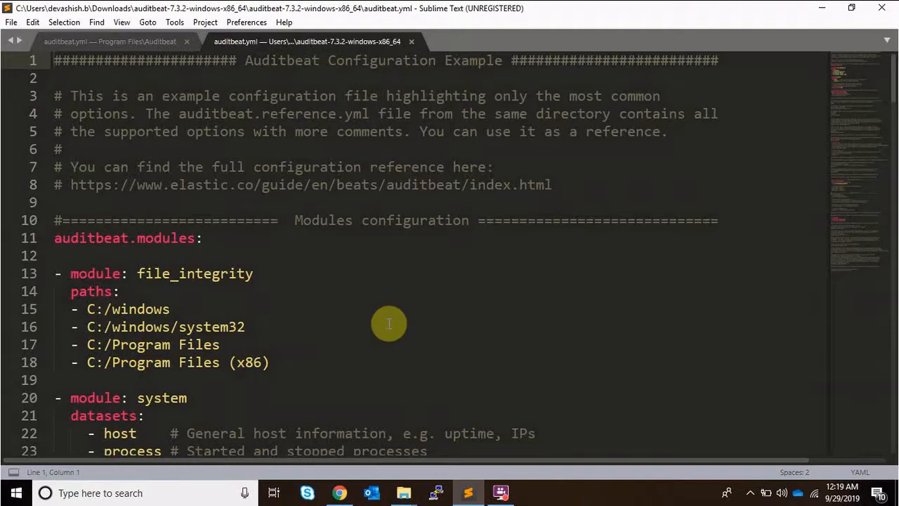
scroll(down, 3)
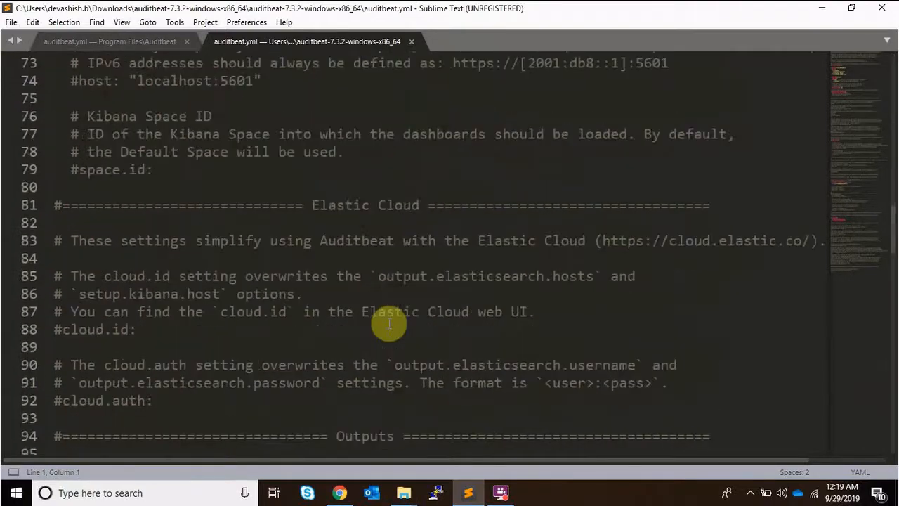
scroll(down, 3)
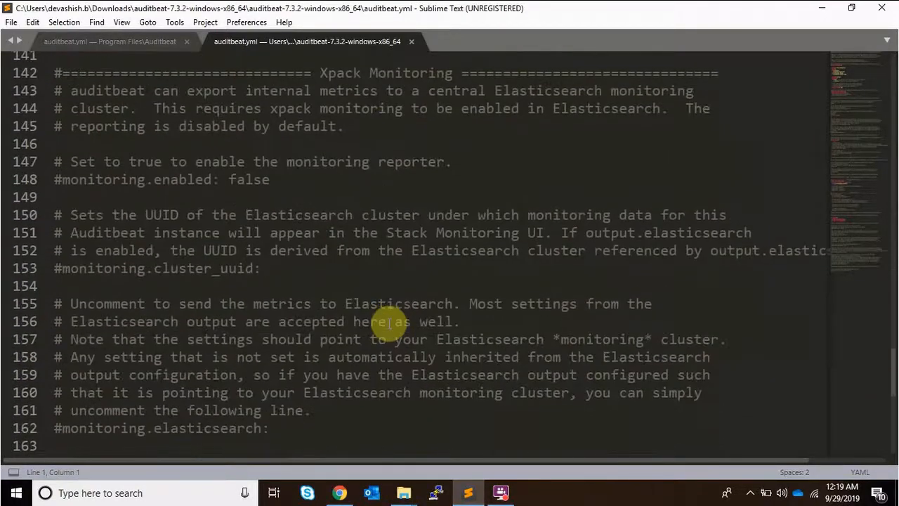
scroll(up, 3)
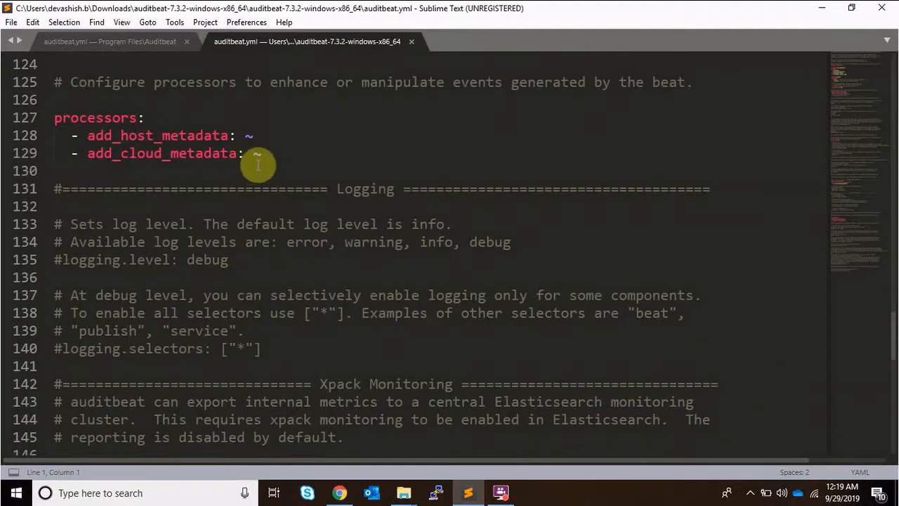
scroll(down, 3)
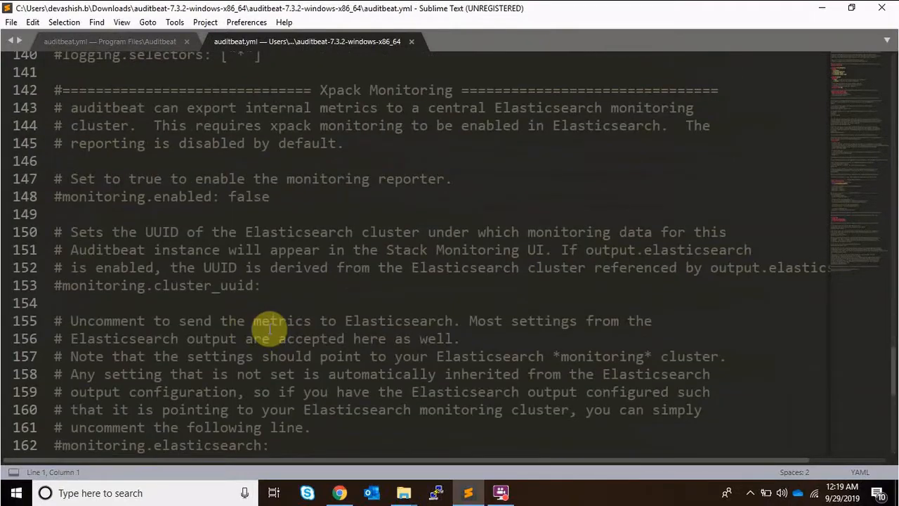
key(ctrl+Home)
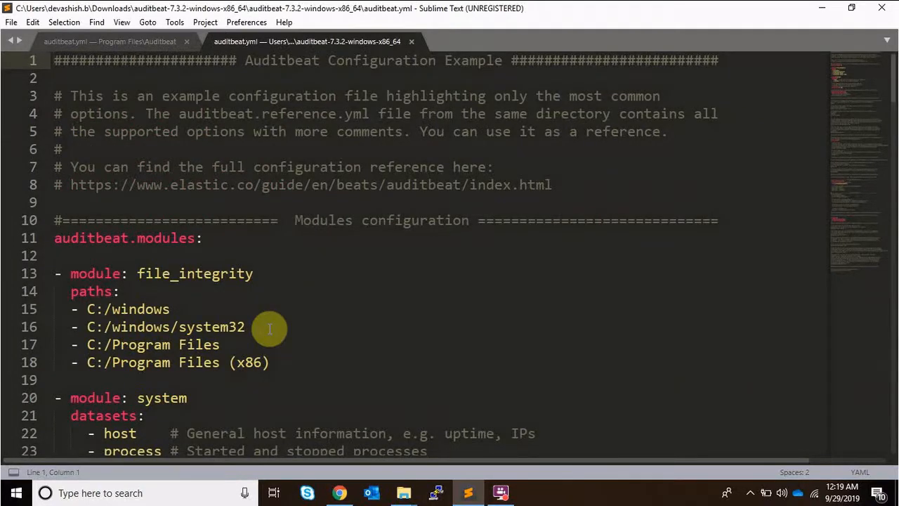
- Add a new monitored path '- C:/Story' after C:/Program Files (x86) under file_integrity
scroll(down, 3)
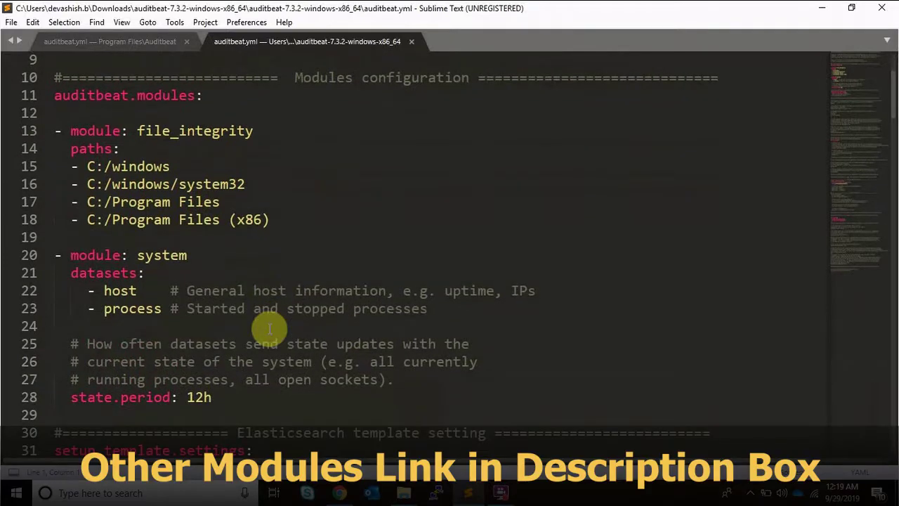
mouse_move(93, 202)
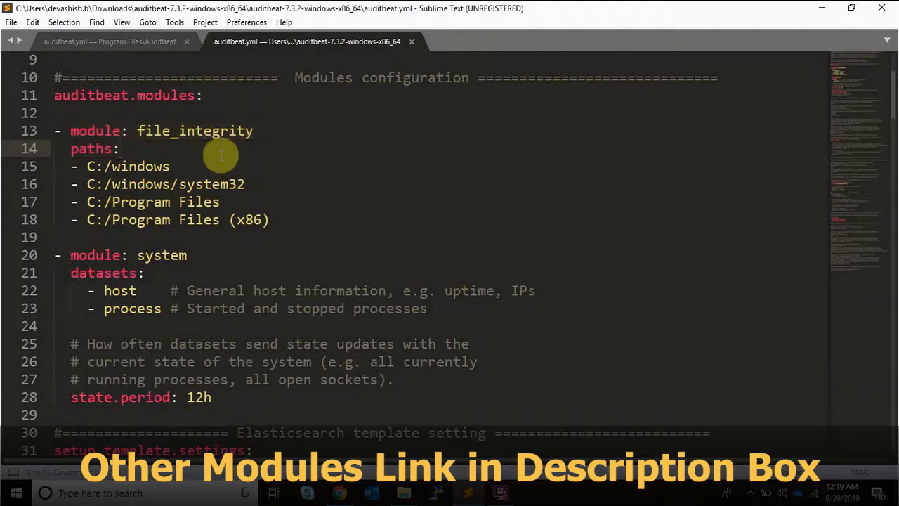
click(120, 148)
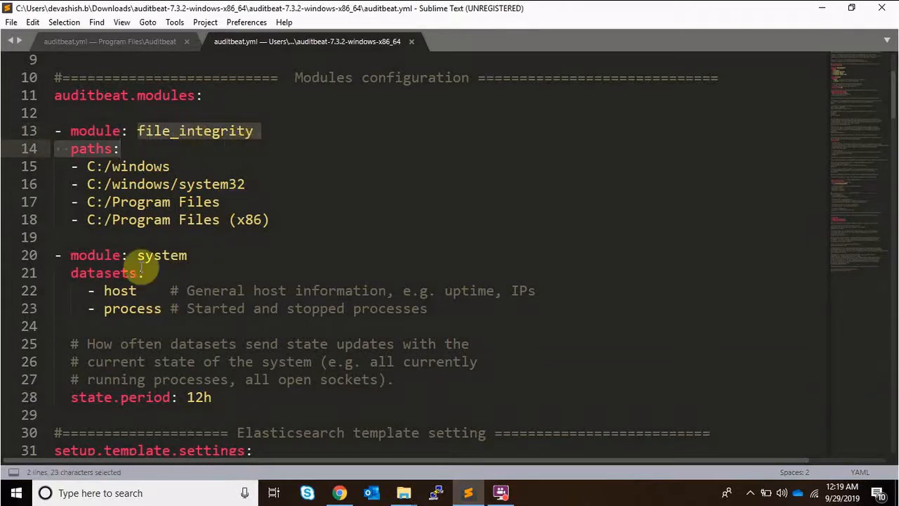
click(120, 148)
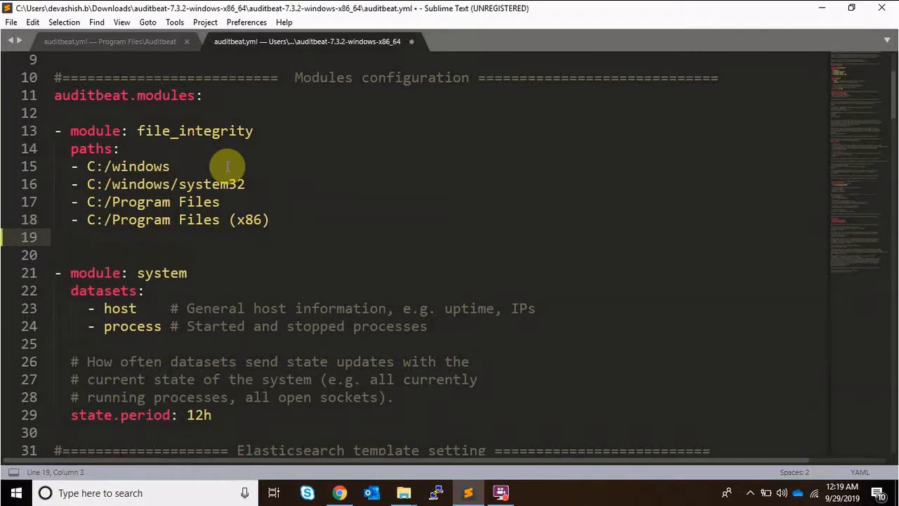
text(- C:)
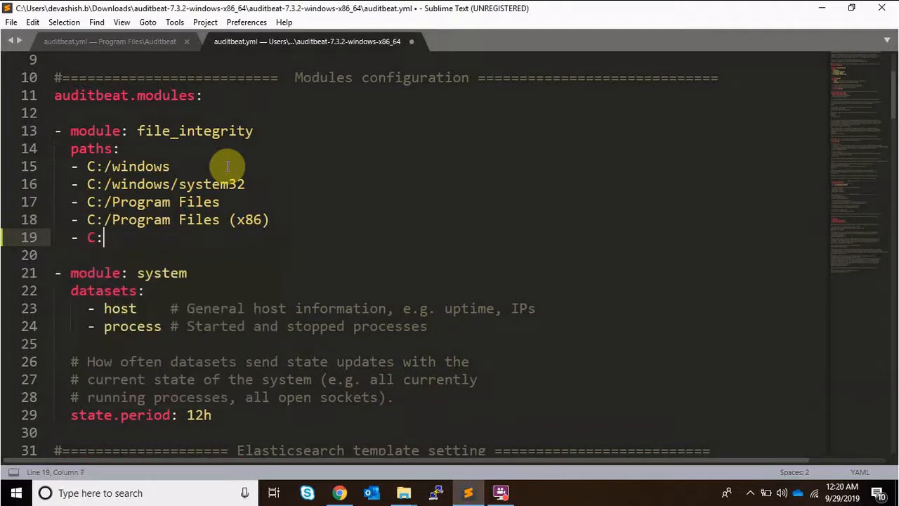
text(/Story)
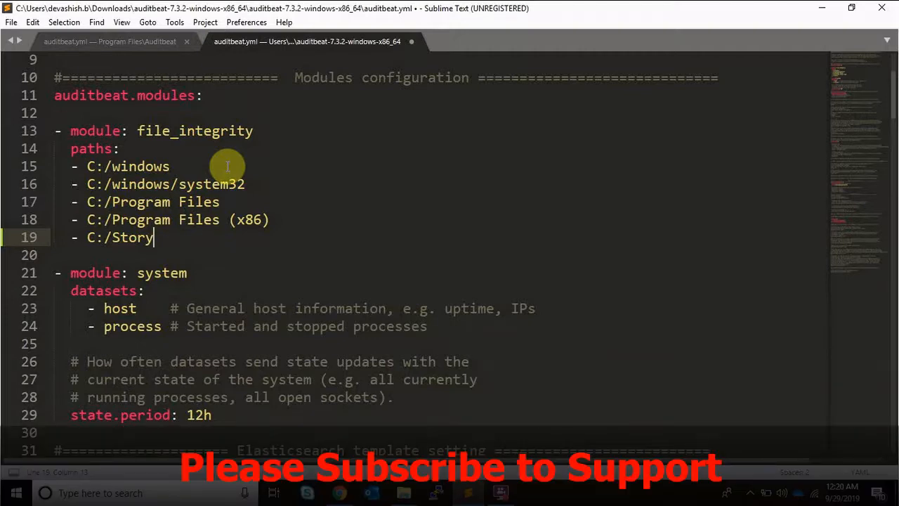
scroll(down, 3)
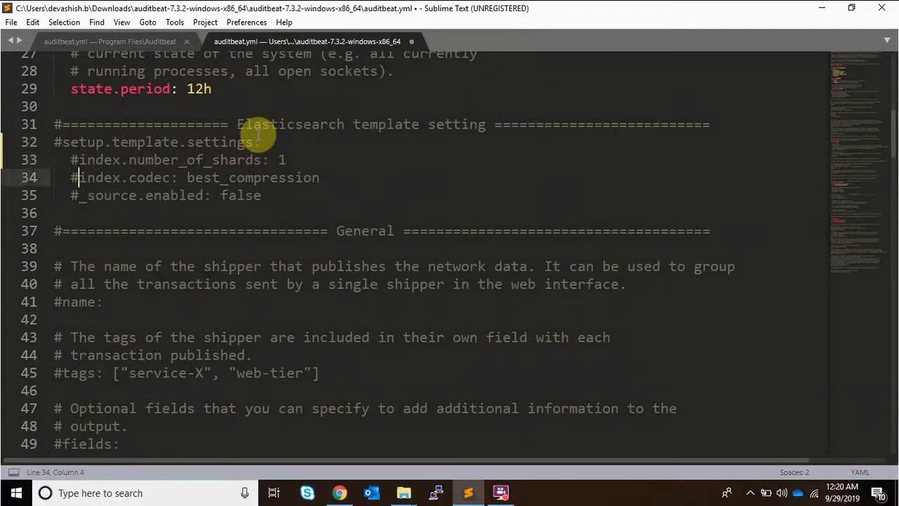
scroll(down, 3)
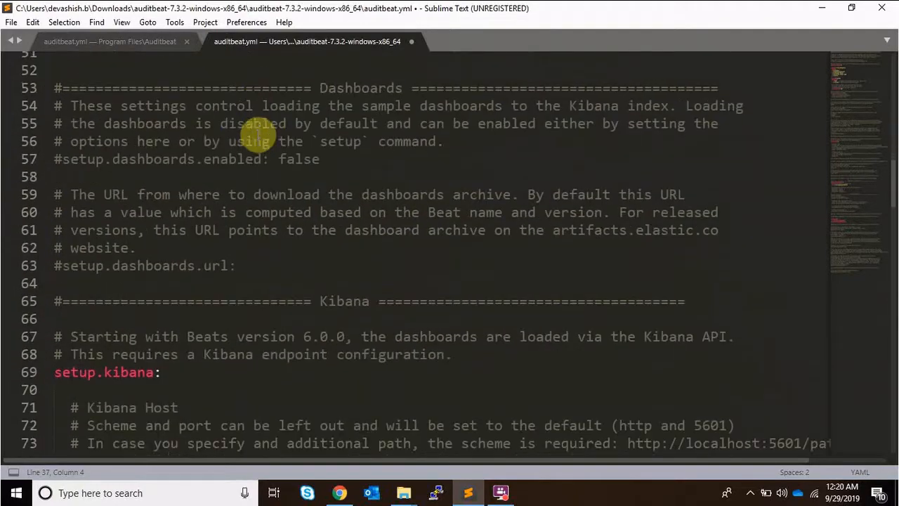
scroll(down, 3)
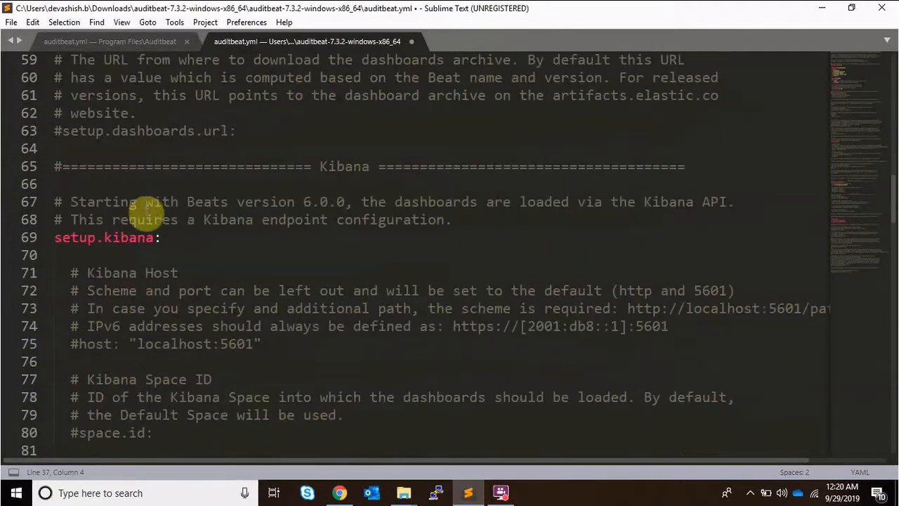
click(56, 238)
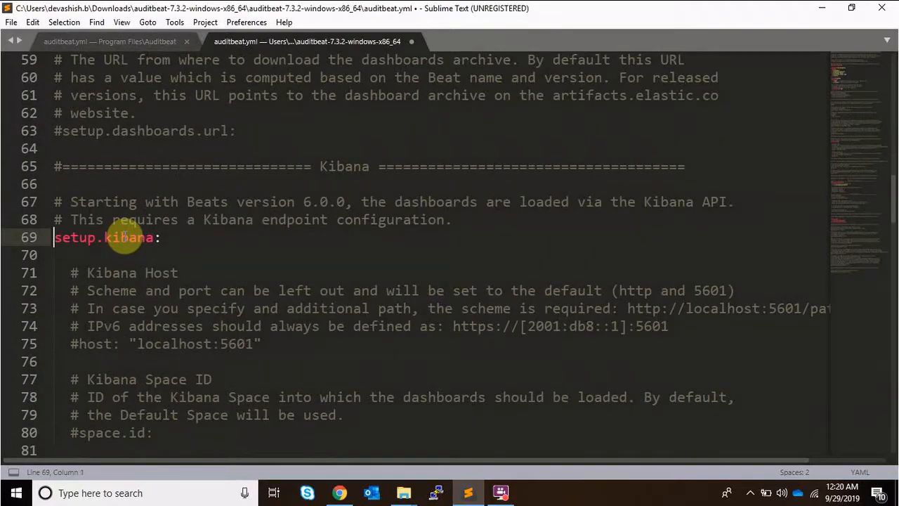
scroll(down, 3)
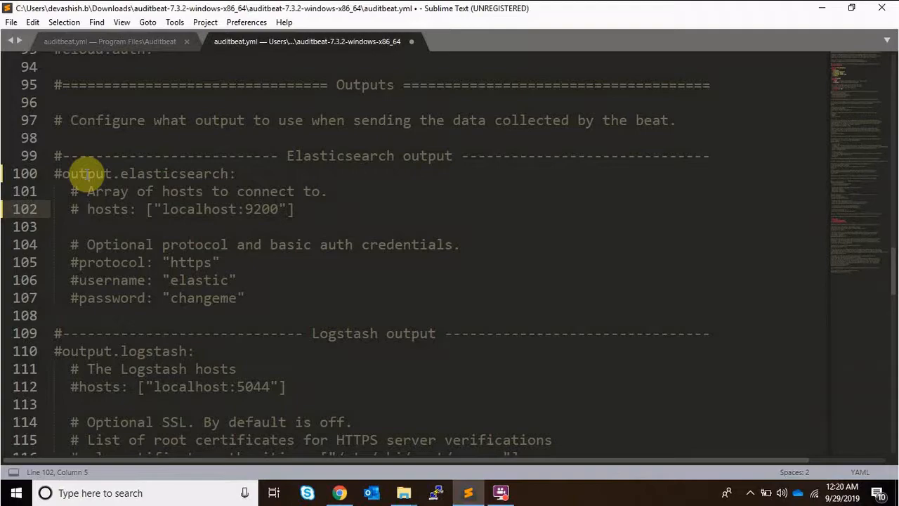
scroll(up, 3)
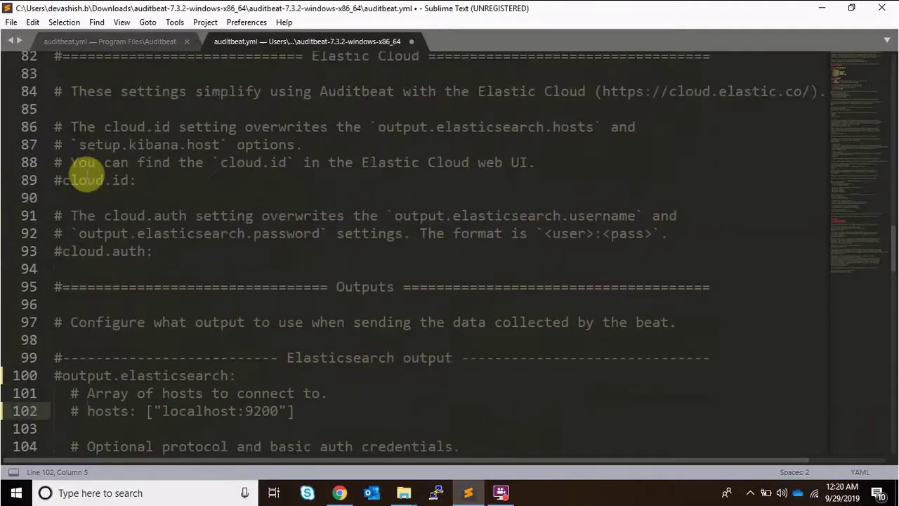
scroll(up, 3)
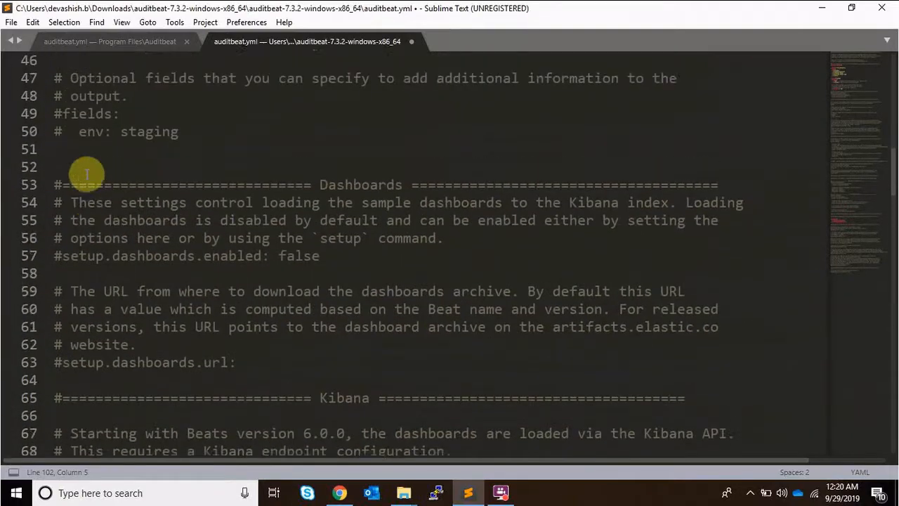
scroll(up, 3)
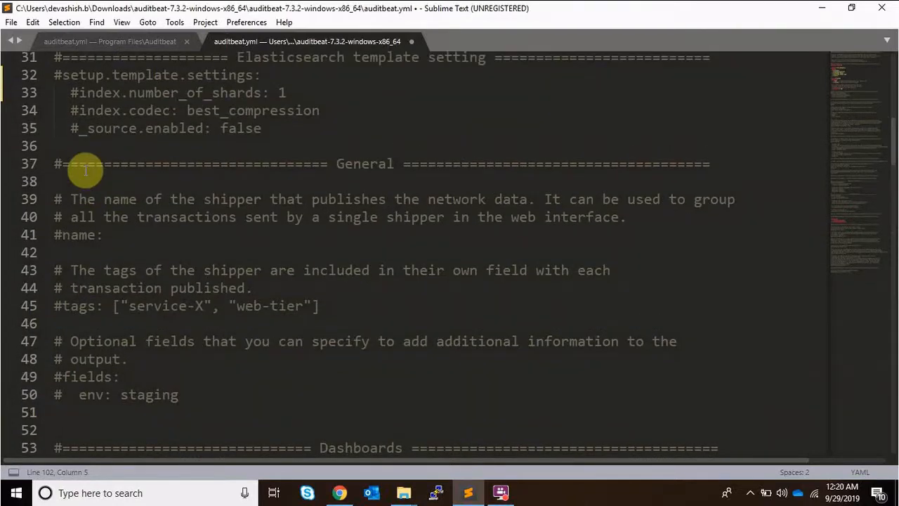
scroll(up, 3)
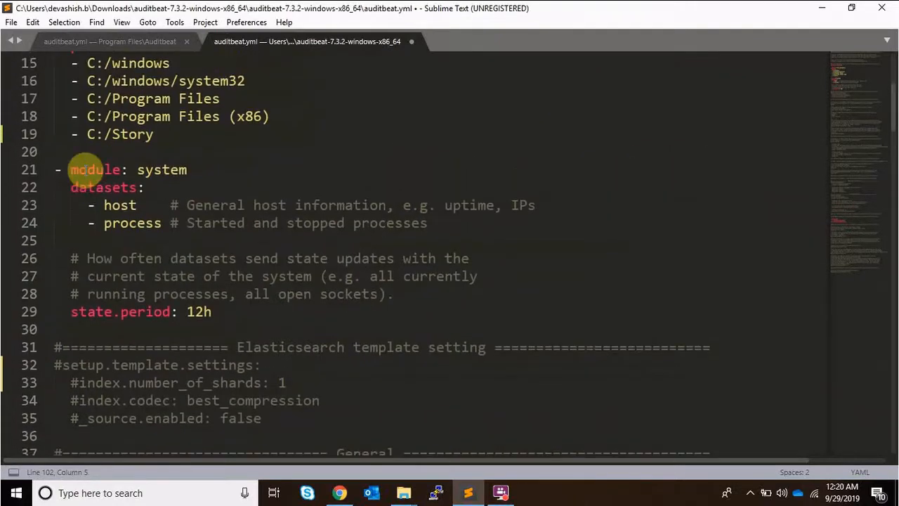
scroll(down, 3)
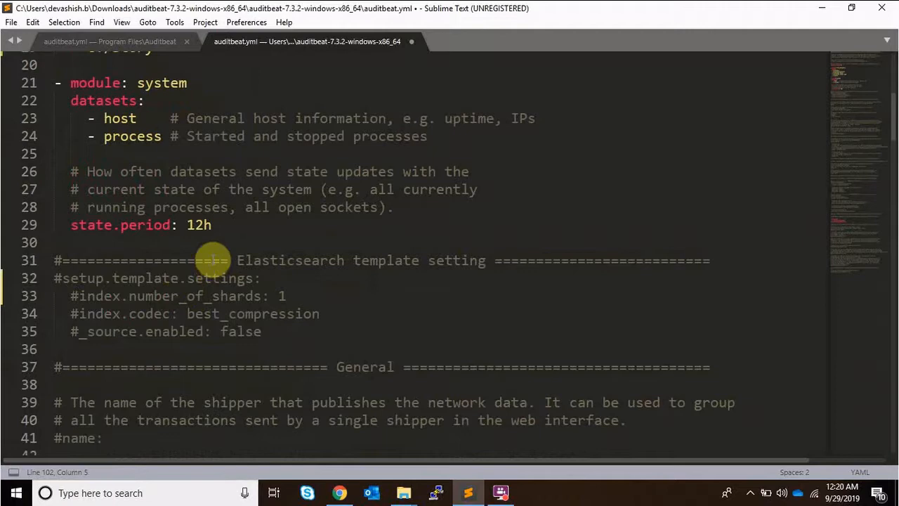
- Start an '#Output to' comment and an output.file: stanza above the Elasticsearch template section
key(enter)
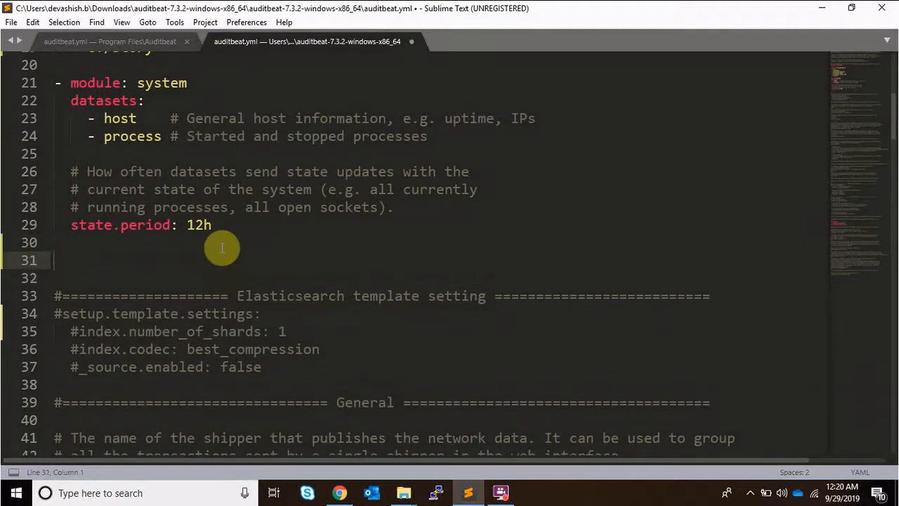
text(#Out)
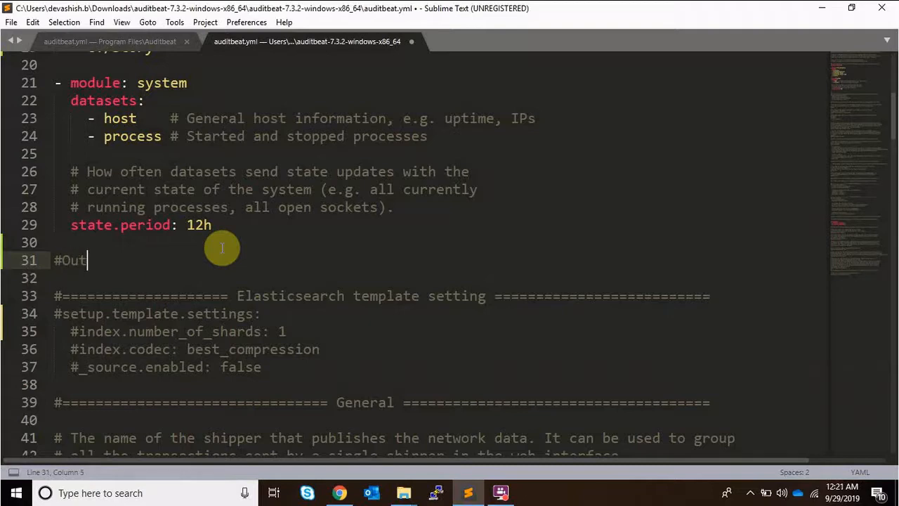
text(put to a file)
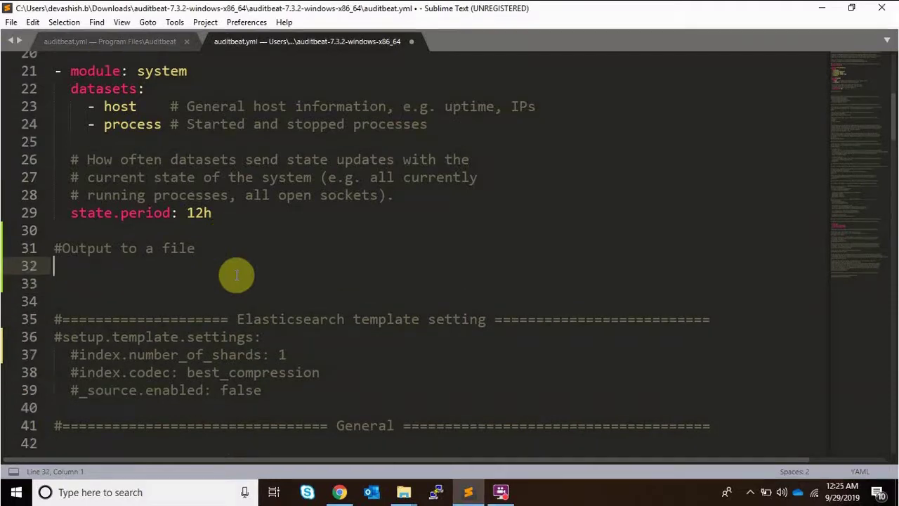
text(output)
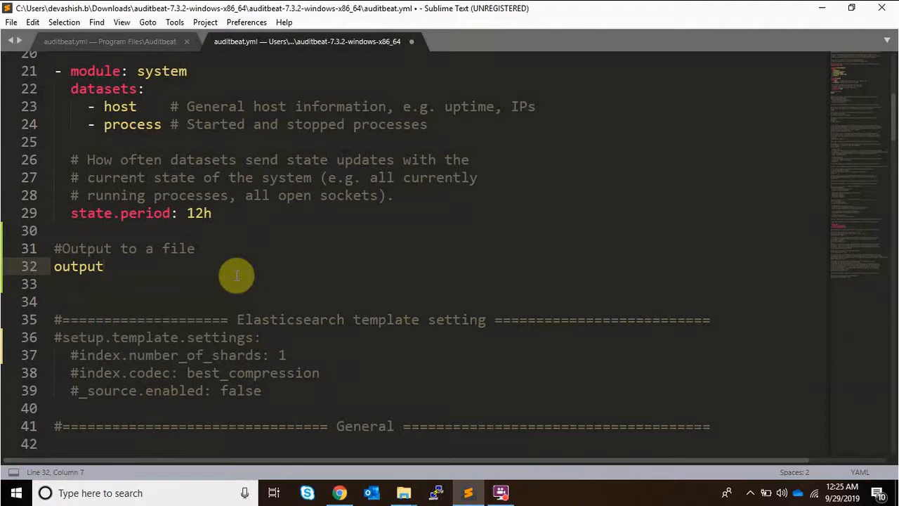
text(.file)
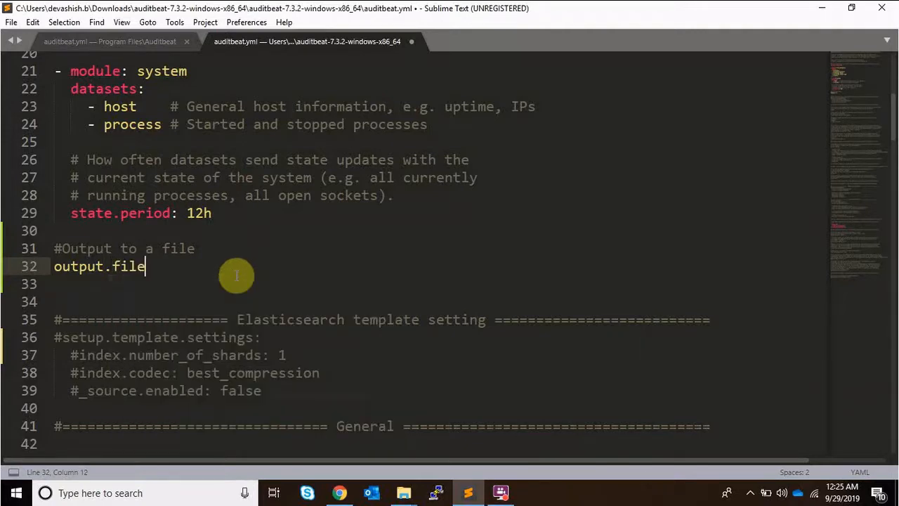
text(:)
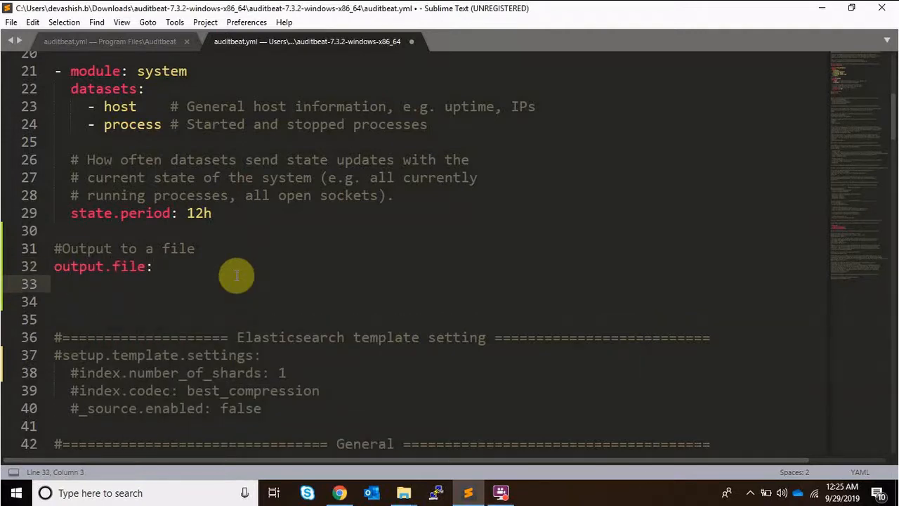
- Give output.file path C:/Temp/actualdata and filename auditbeats, then search Windows for PowerShell
text(path:)
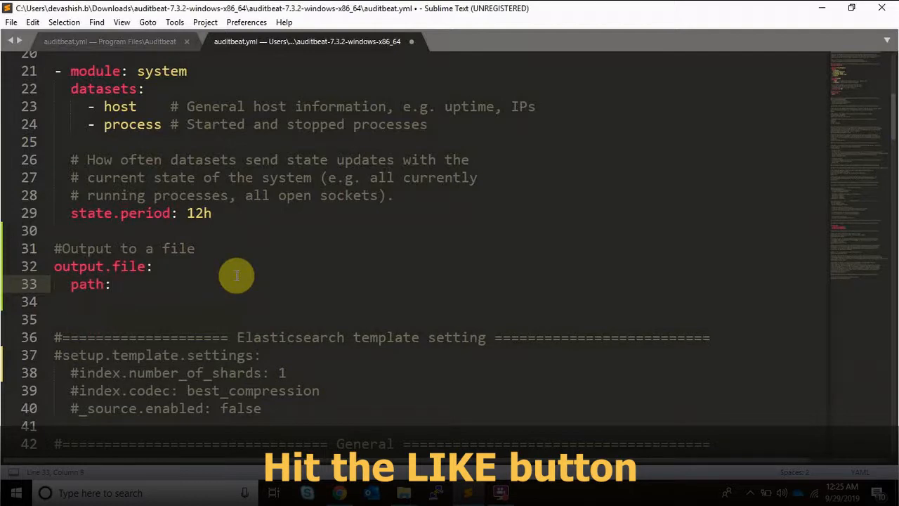
text(C:/)
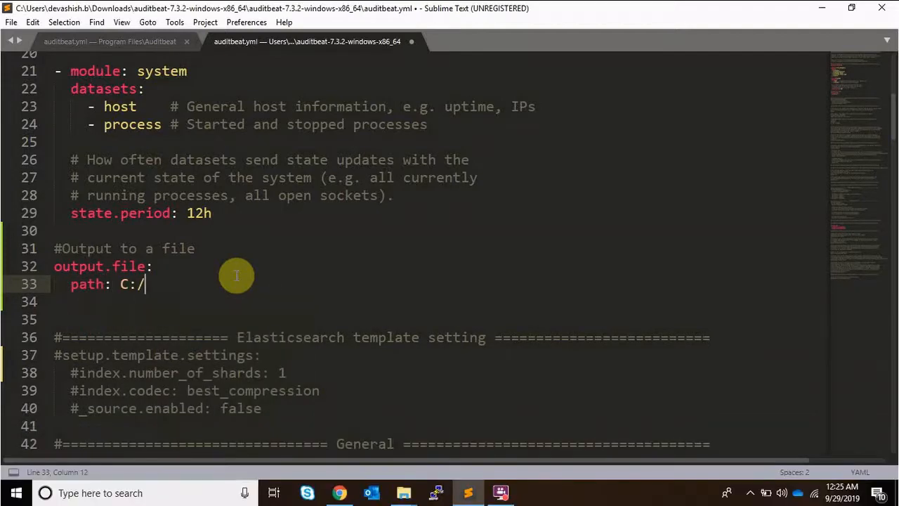
text(Tem)
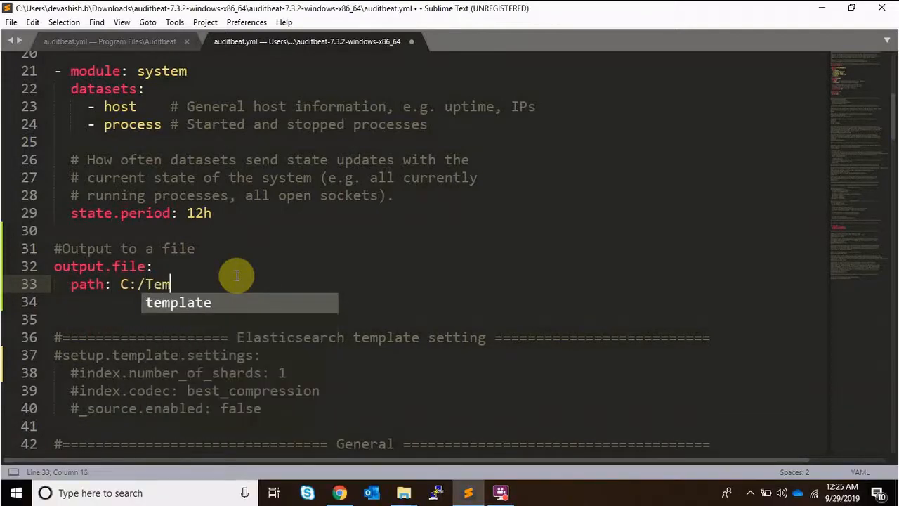
text(p/)
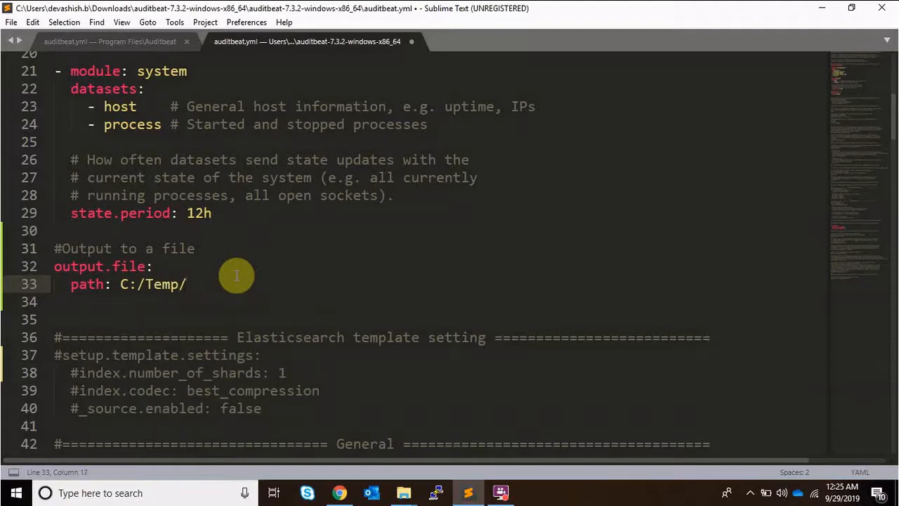
text(act)
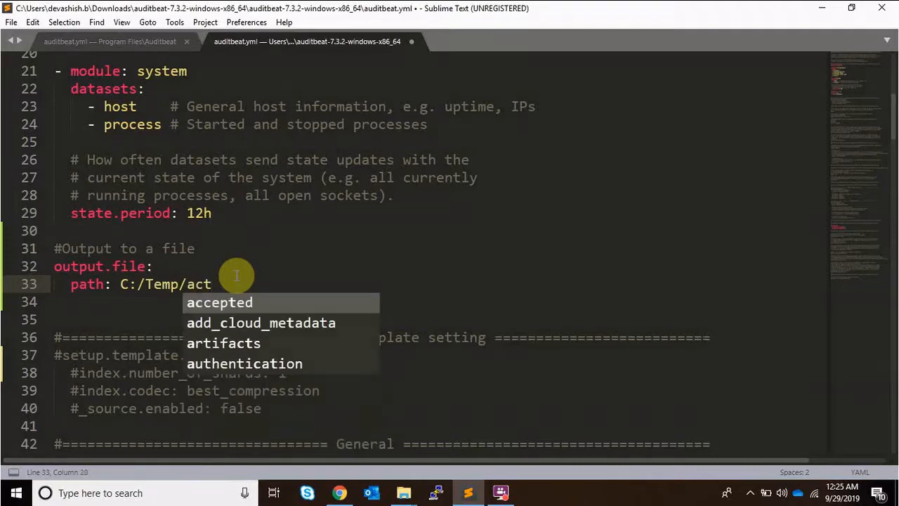
text(ualdata)
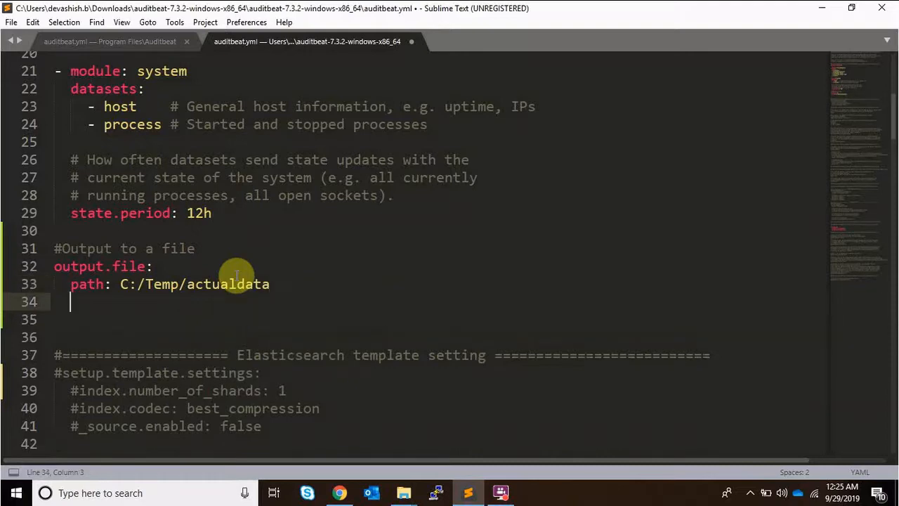
text(filepat)
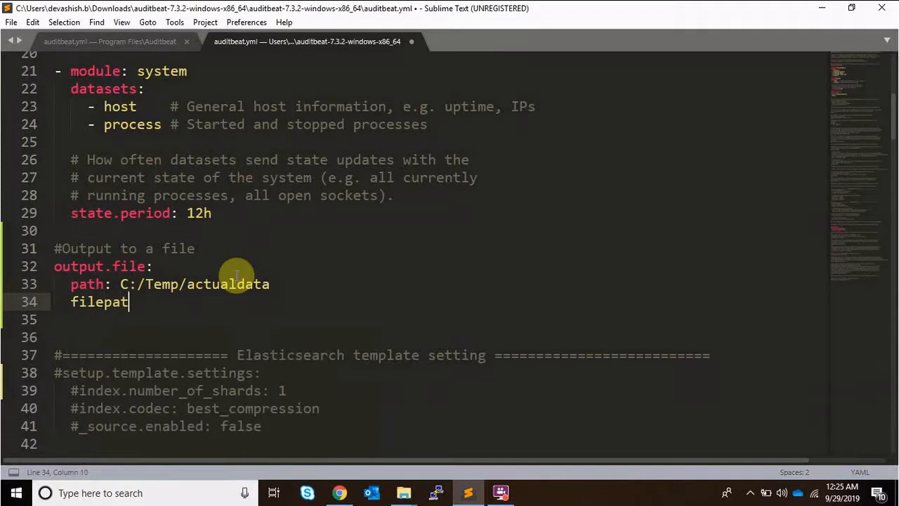
key(Backspace)
text(name:)
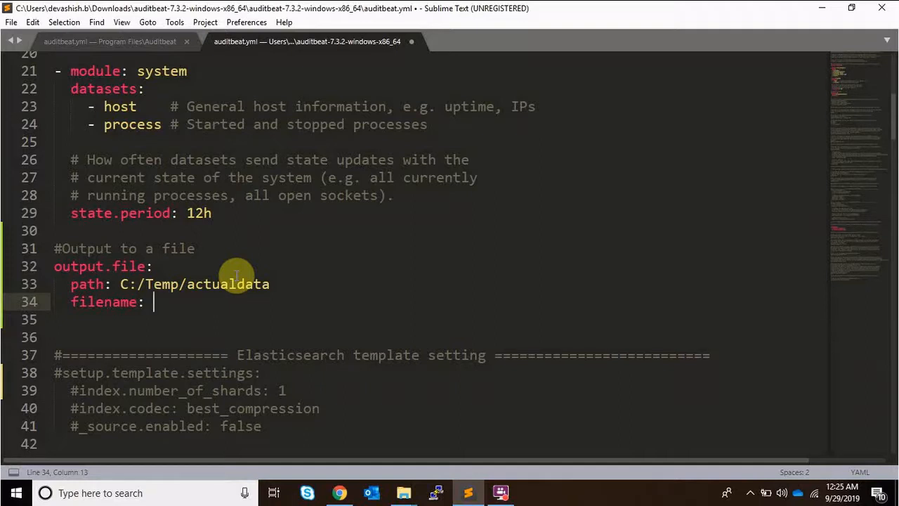
text(auditbeats)
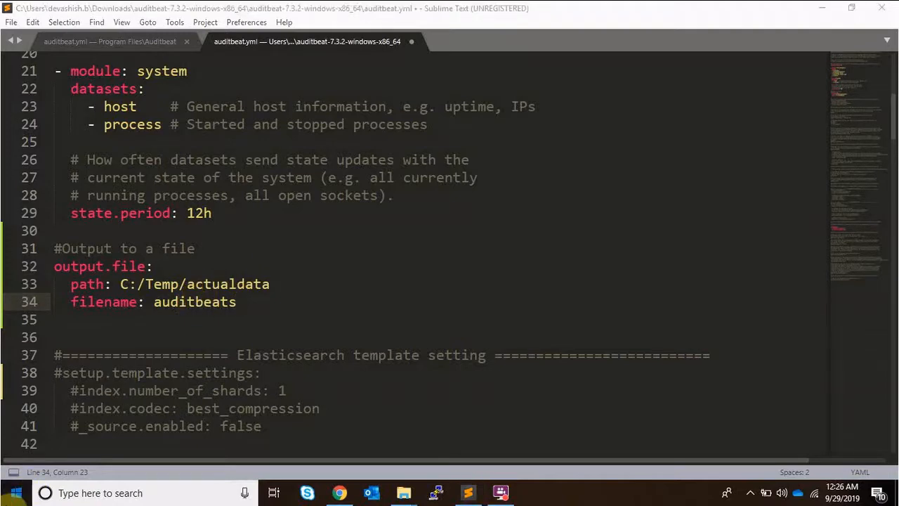
text(powershe)
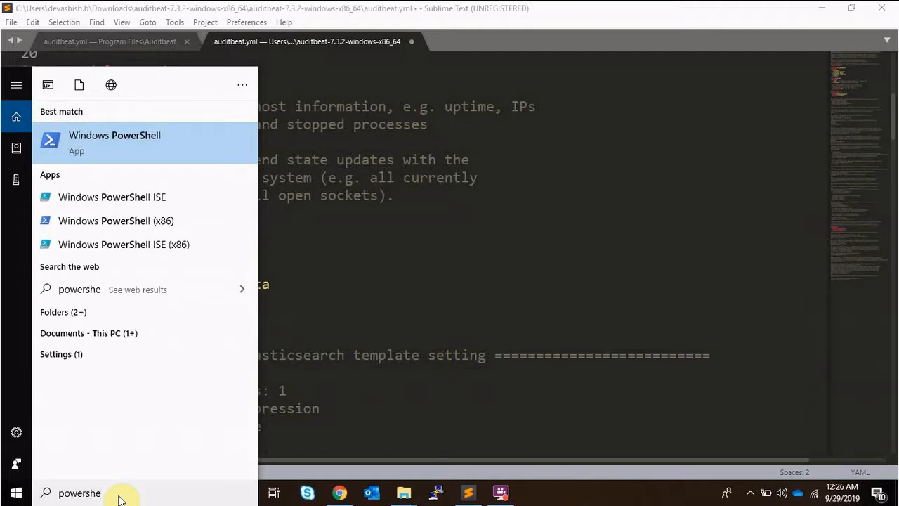
- Run PowerShell as administrator and execute Start-Service auditbeat from C:\Program Files\Auditbeat
text(ll)
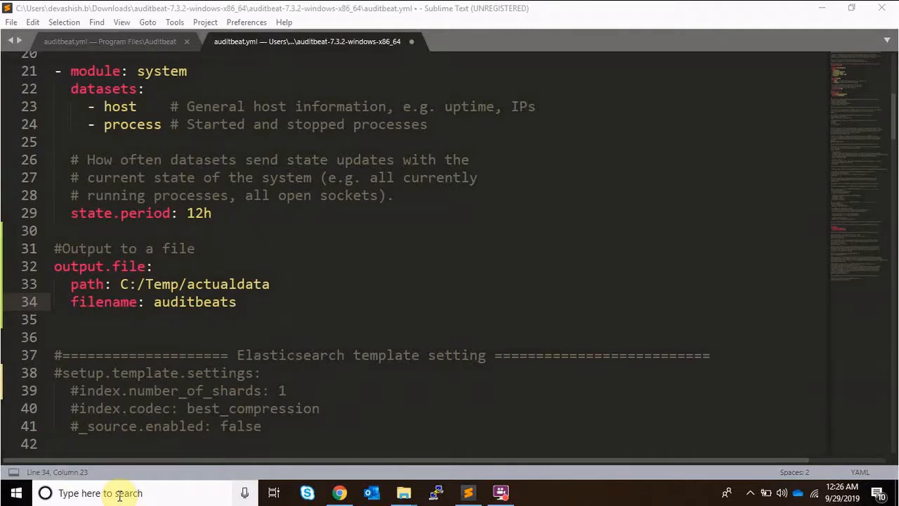
click(533, 492)
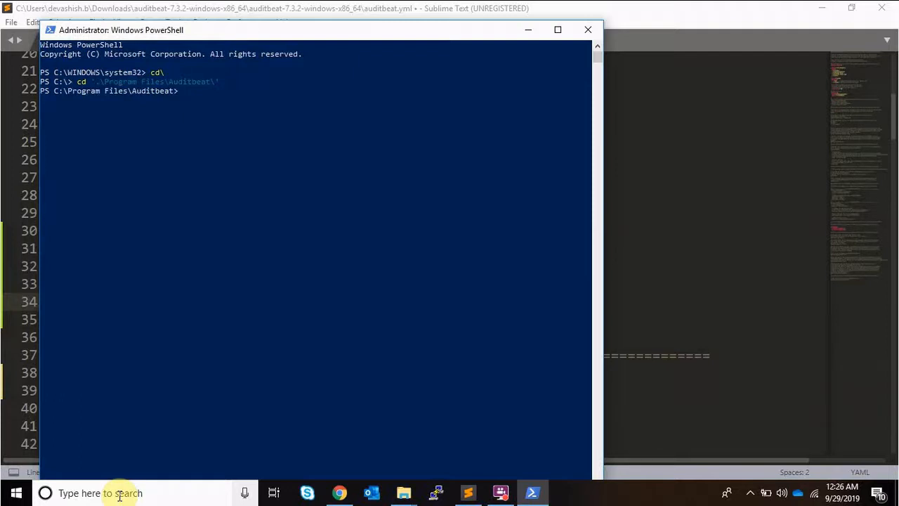
text(Start-Ser)
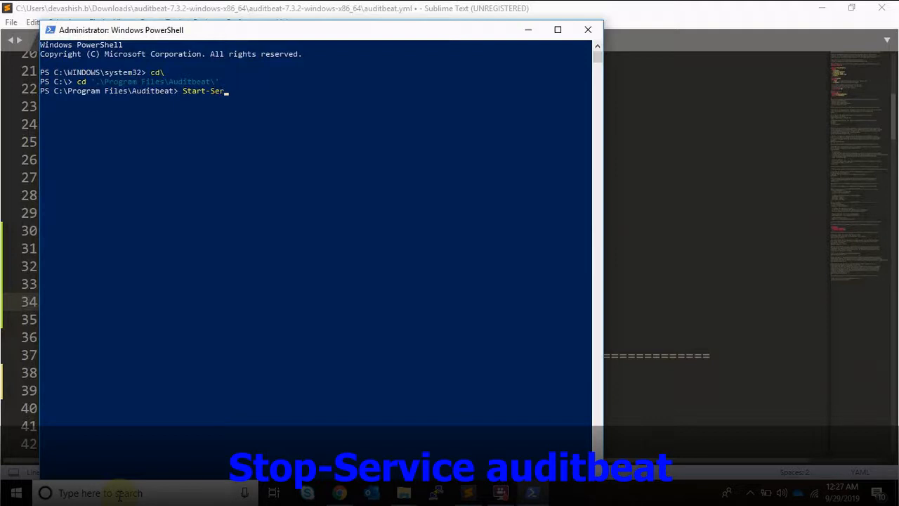
text(vice a)
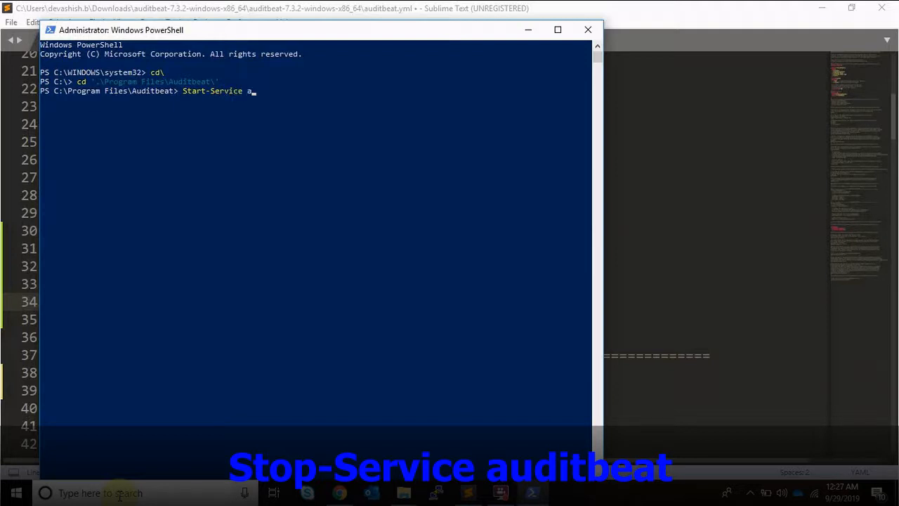
text(udit)
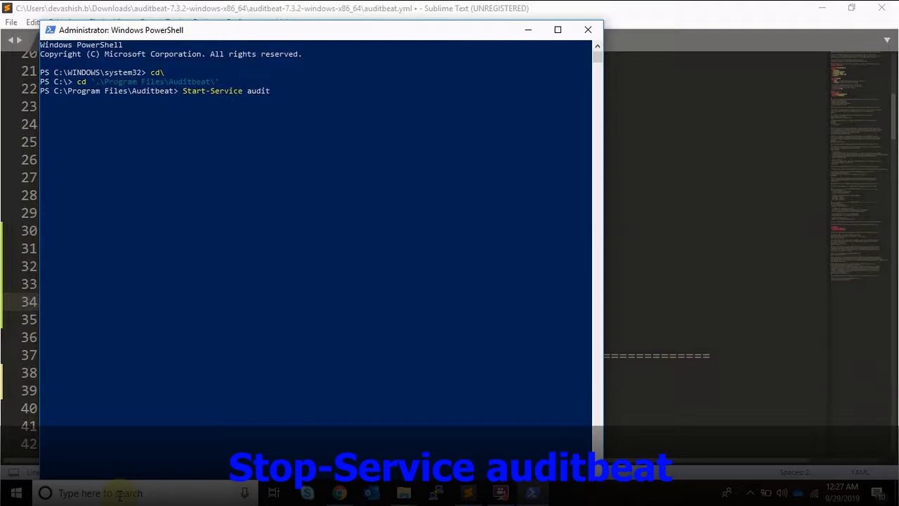
text(beat)
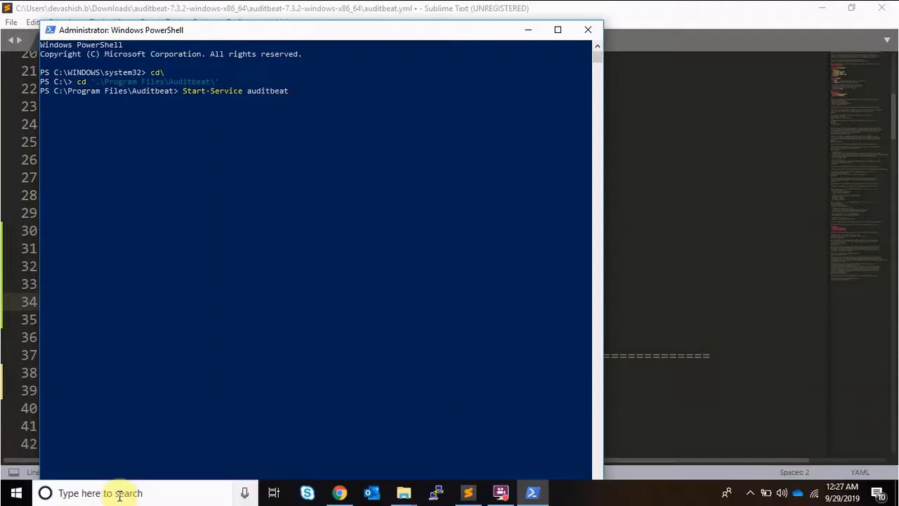
key(Return)
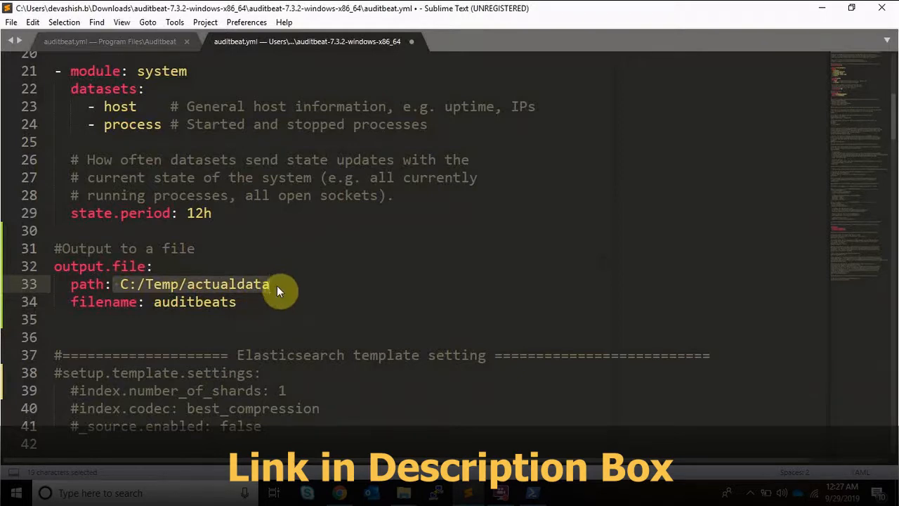
mouse_move(403, 492)
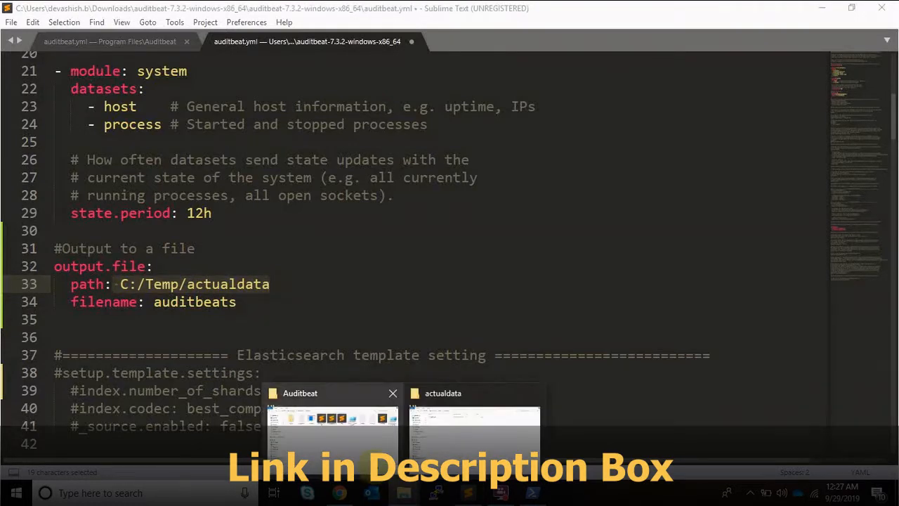
- In the actualdata folder, select the new auditbeats file and open it, getting the Open With prompt
click(474, 432)
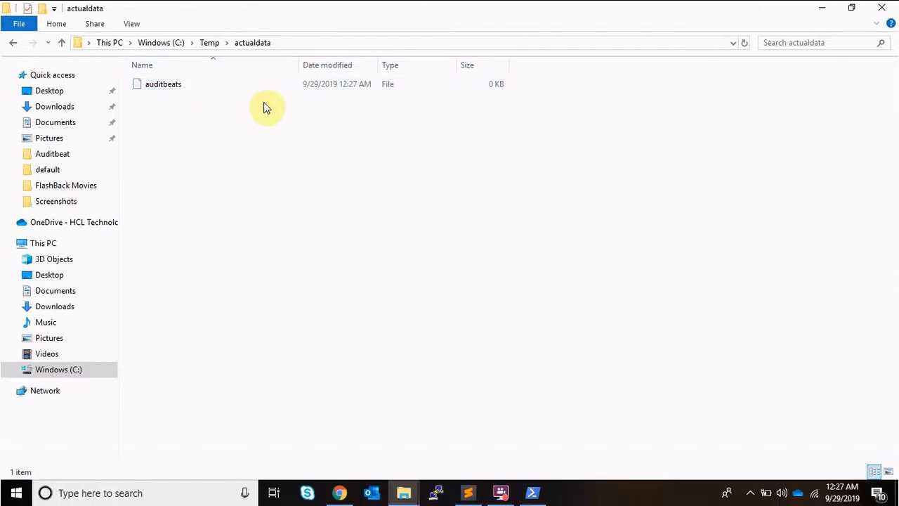
mouse_move(279, 112)
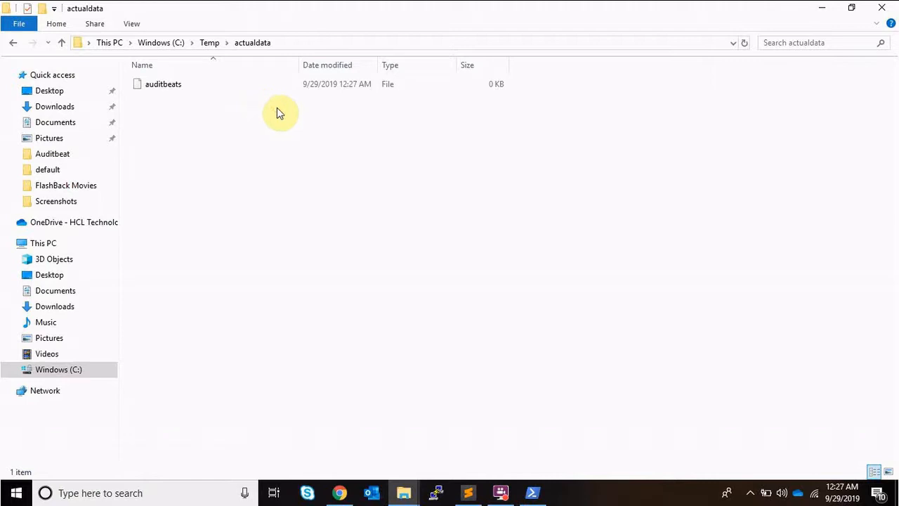
click(163, 83)
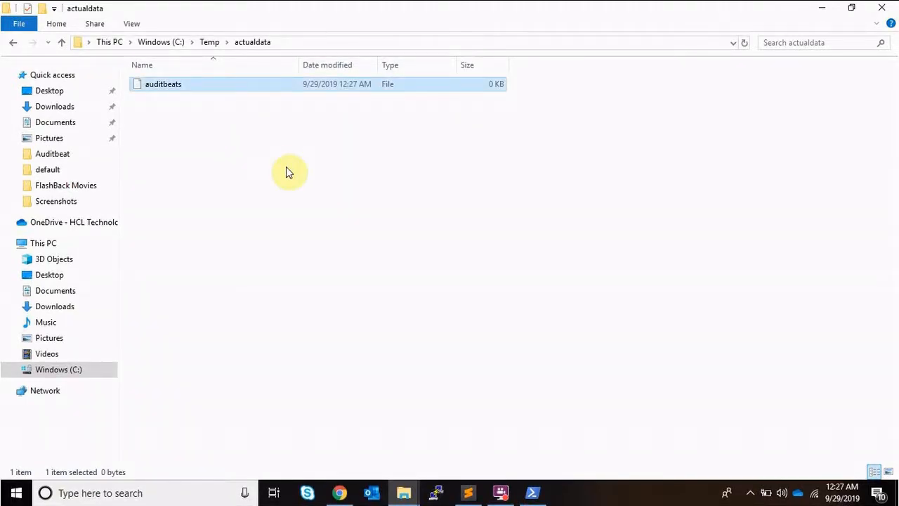
mouse_move(260, 83)
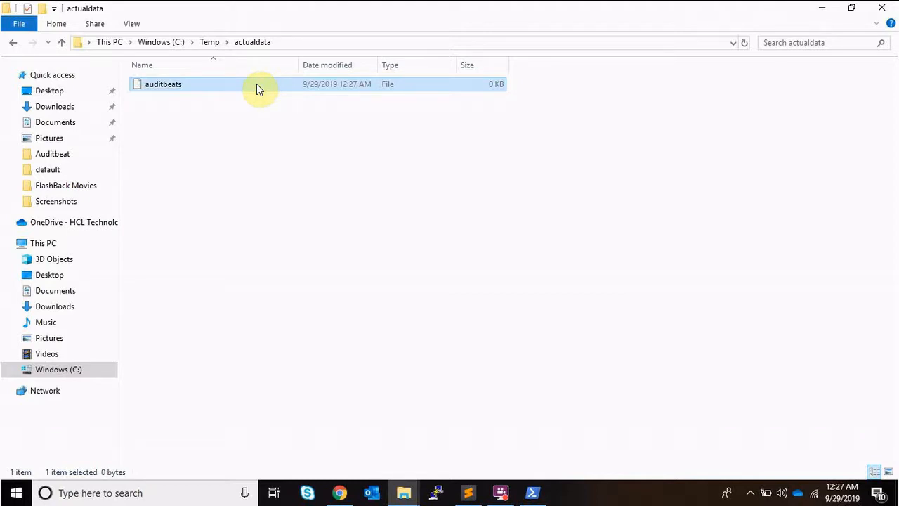
double_click(163, 84)
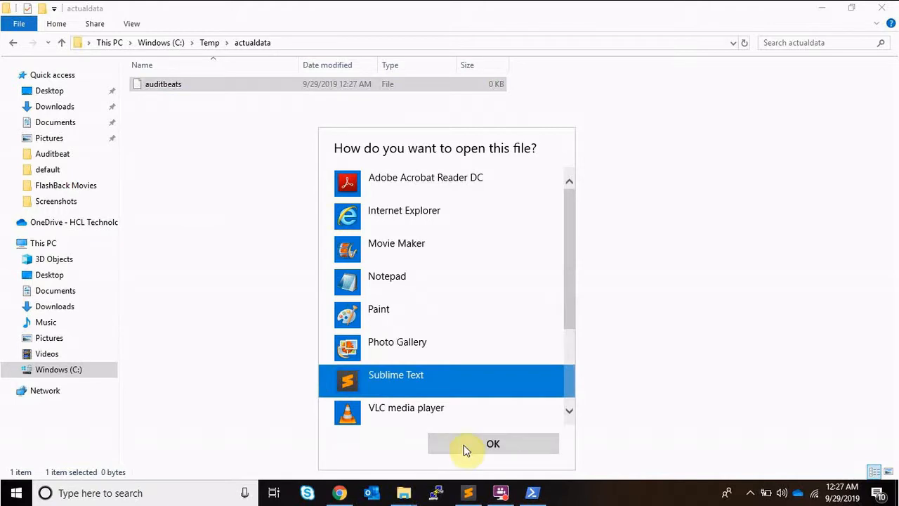
- Open auditbeats with Sublime Text and scroll through the JSON Auditbeat event records
click(493, 443)
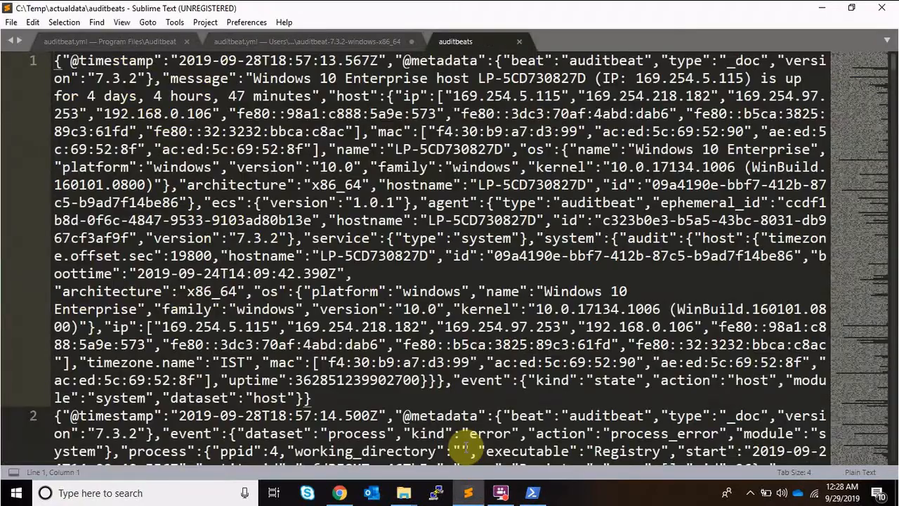
scroll(down, 3)
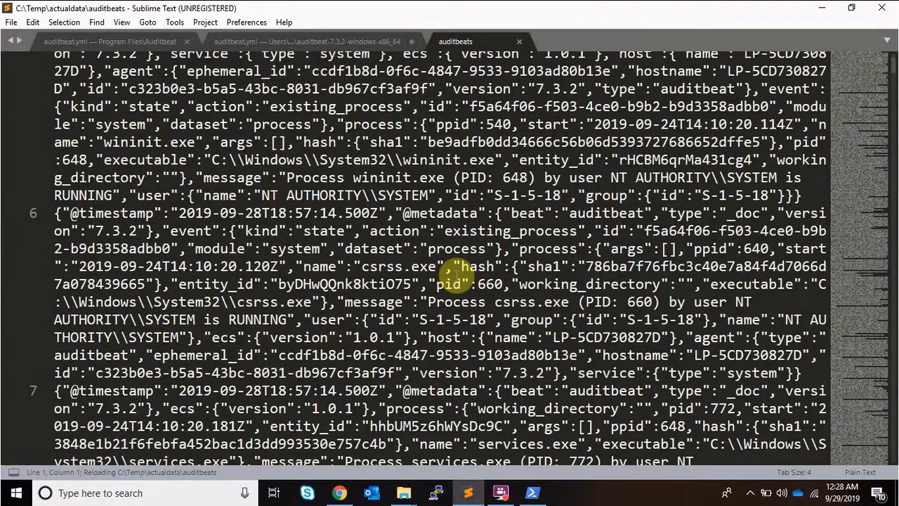
scroll(down, 3)
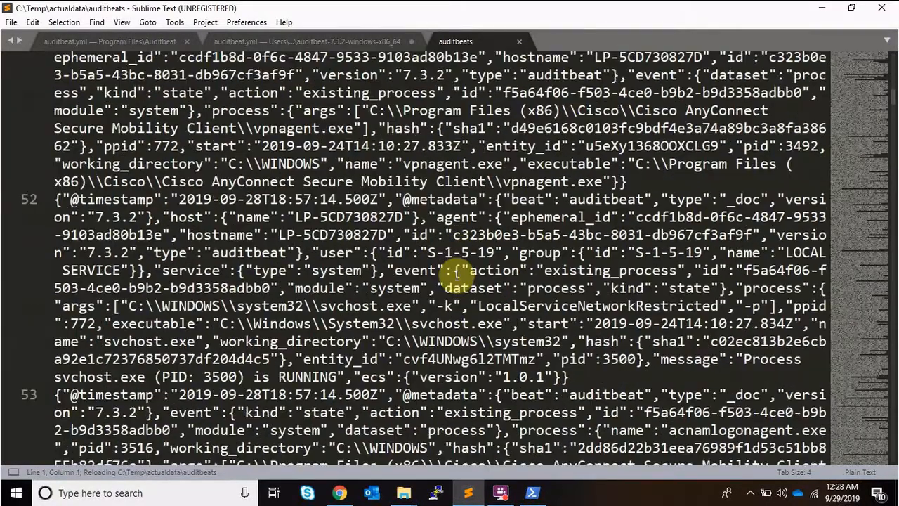
scroll(down, 3)
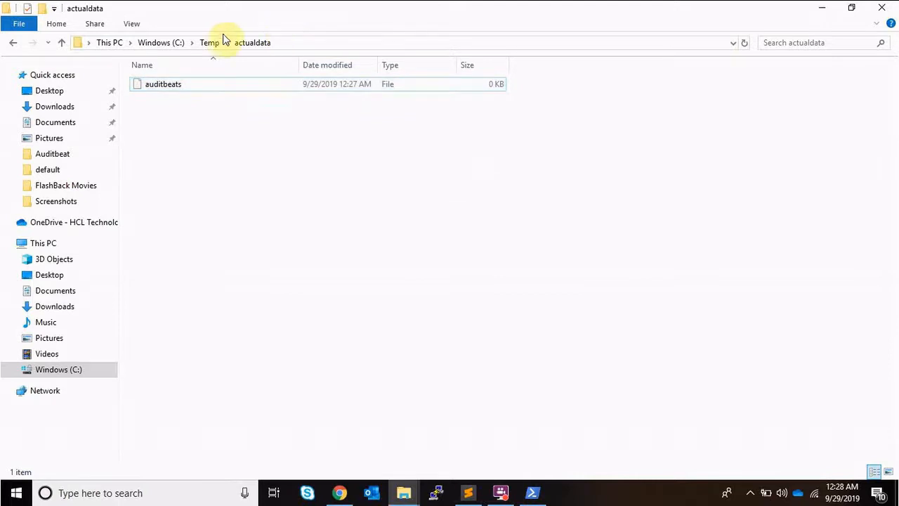
- Refresh actualdata to see auditbeats grown to 572 KB, then return to PowerShell
click(210, 42)
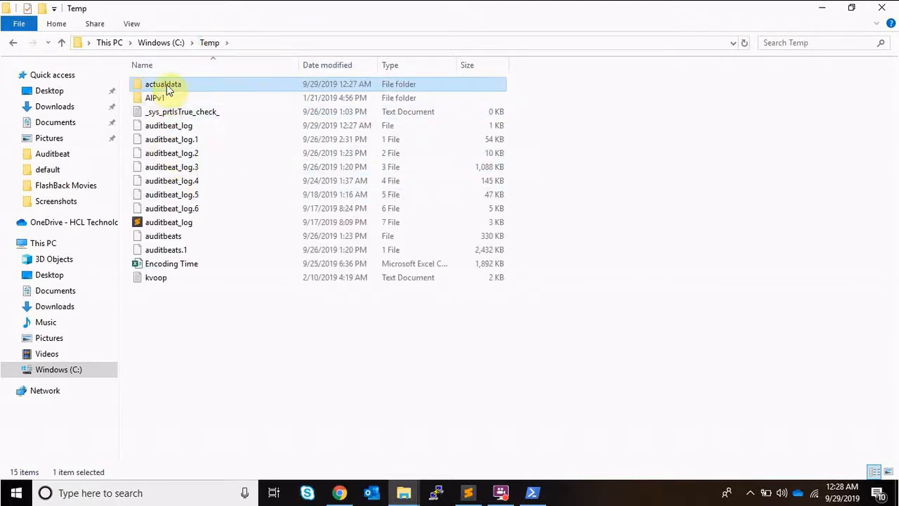
double_click(162, 84)
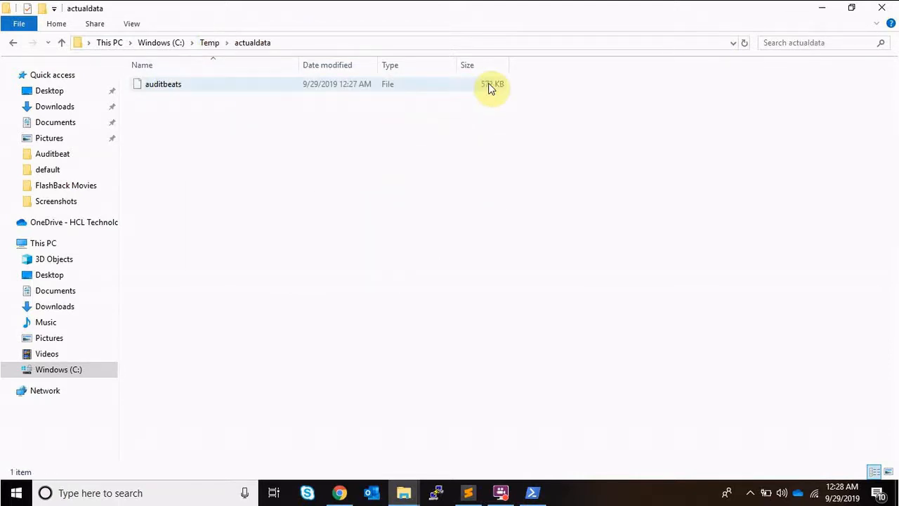
click(163, 83)
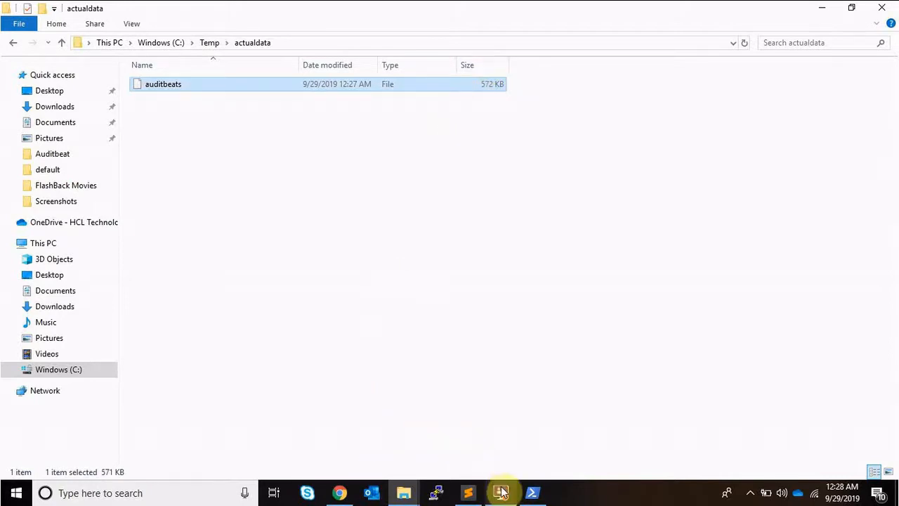
click(531, 492)
text(Stop-Service auditbeat)
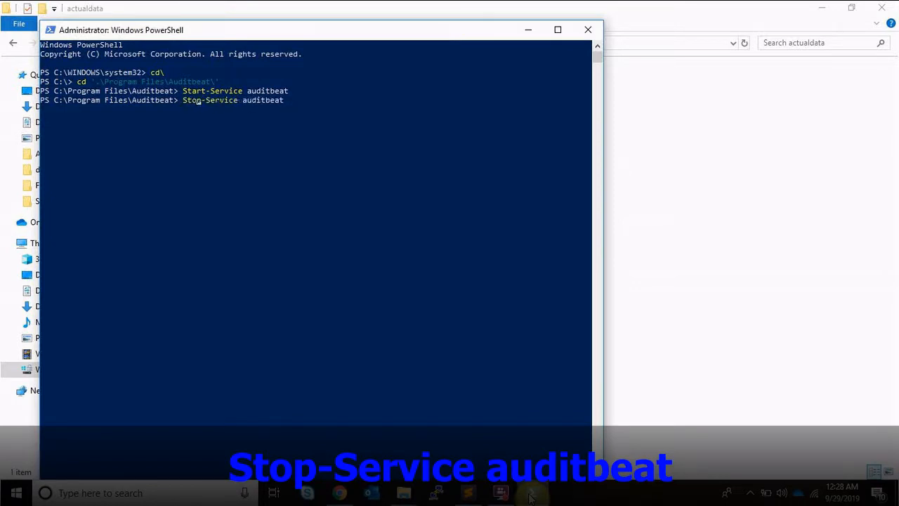
- Run Stop-Service auditbeat in PowerShell
key(Return)
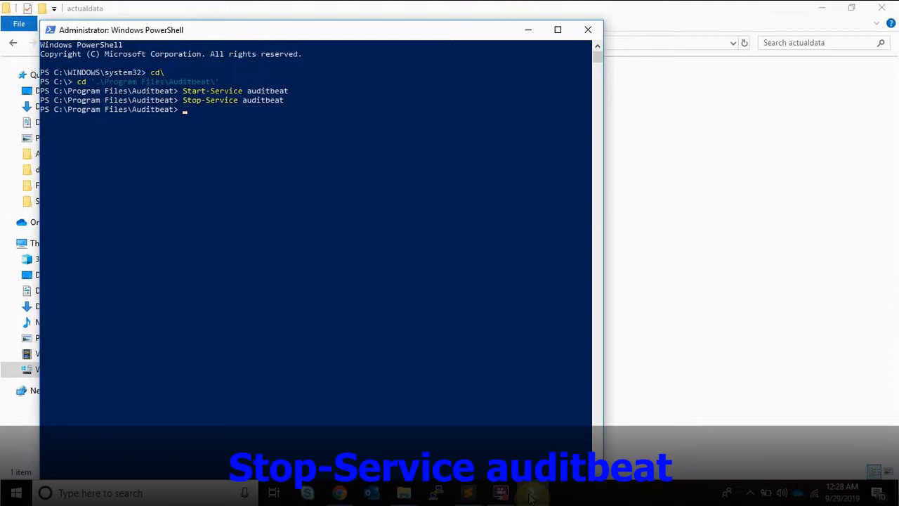